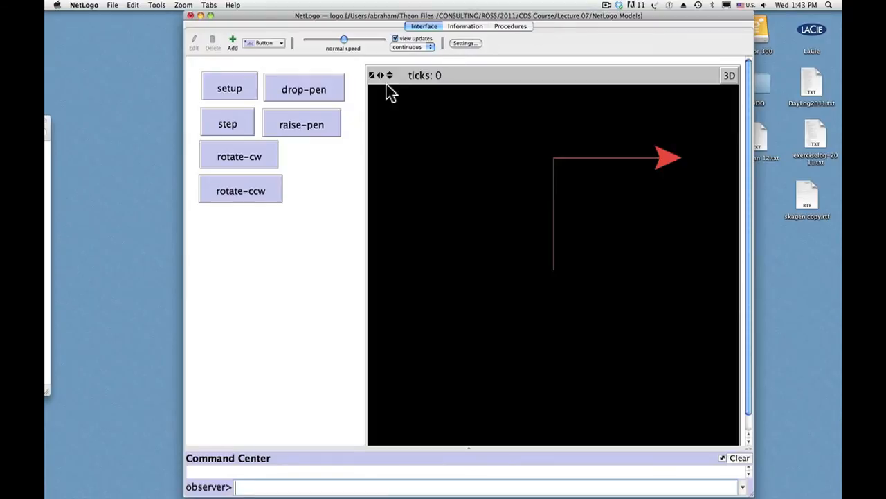
{"action": "mouse_move", "coordinate": [321, 108]}
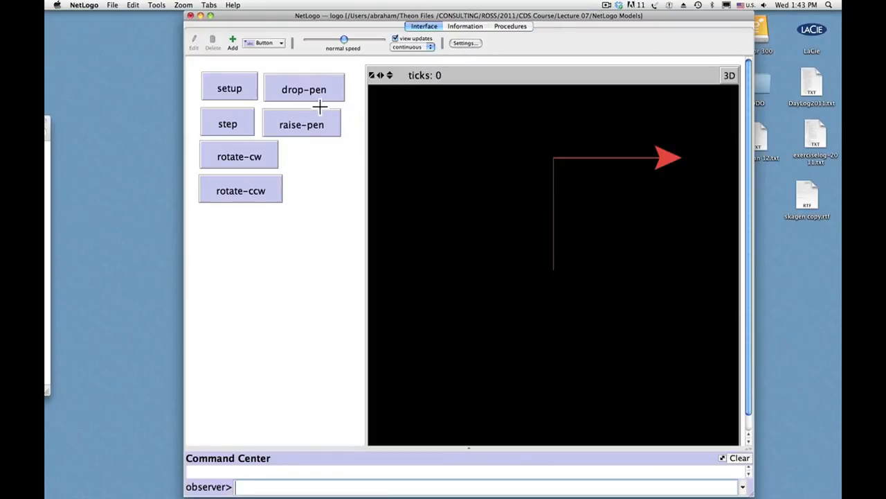
{"action": "mouse_move", "coordinate": [317, 116]}
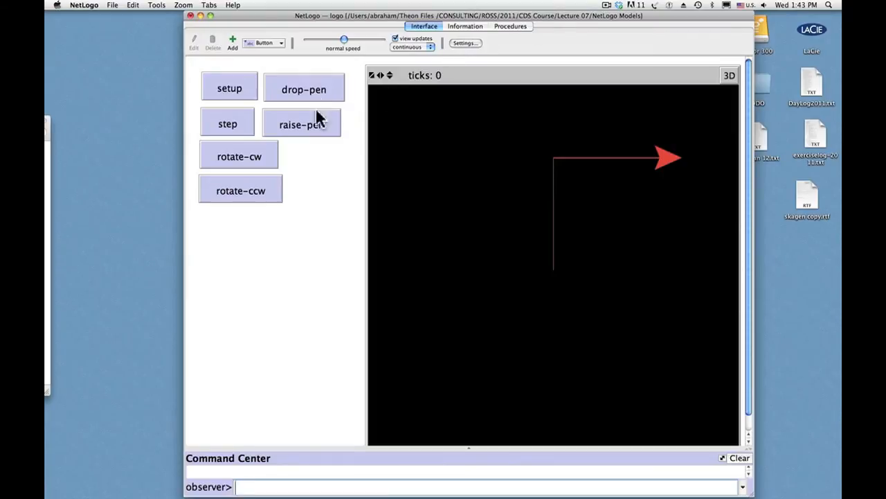
{"action": "mouse_move", "coordinate": [307, 202]}
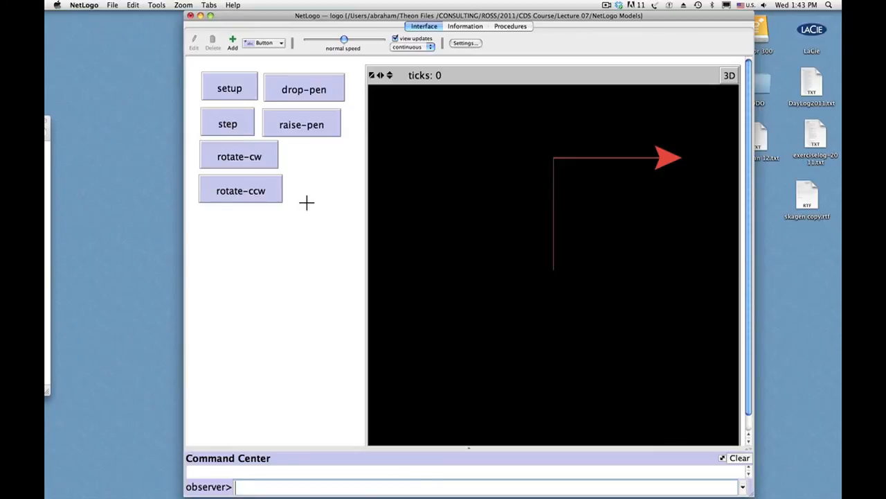
{"action": "mouse_move", "coordinate": [313, 185]}
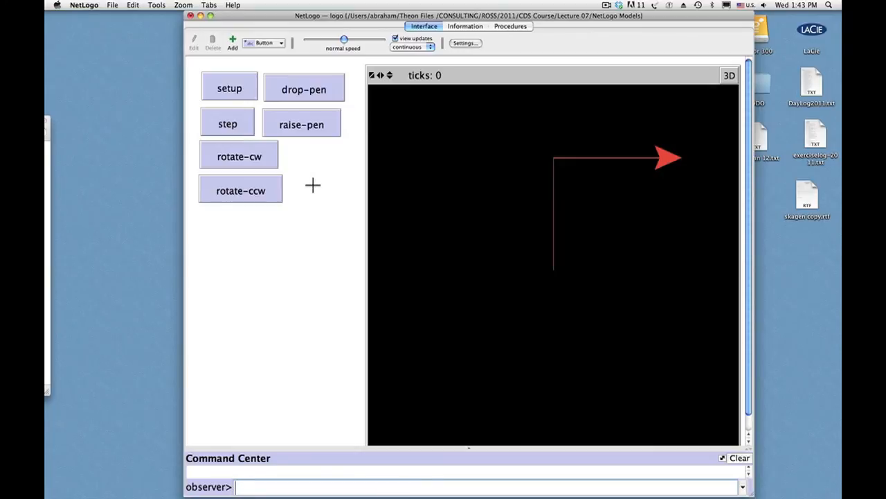
{"action": "mouse_move", "coordinate": [187, 7]}
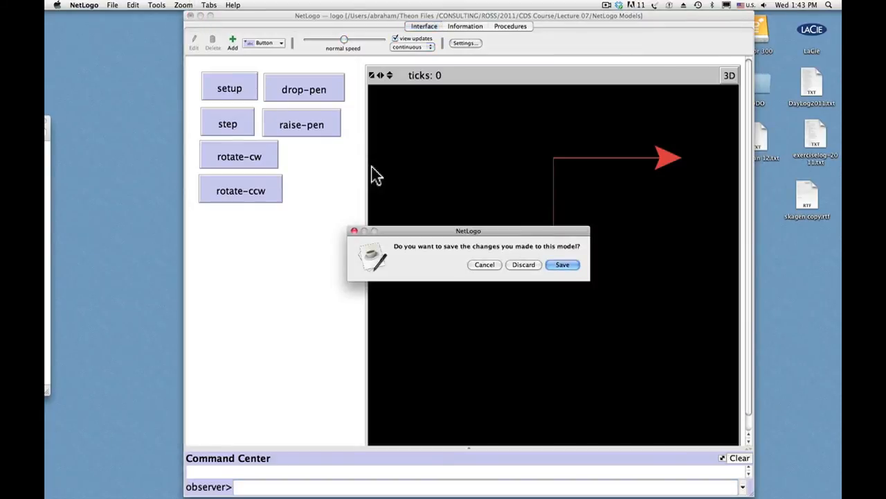
{"action": "mouse_move", "coordinate": [524, 264]}
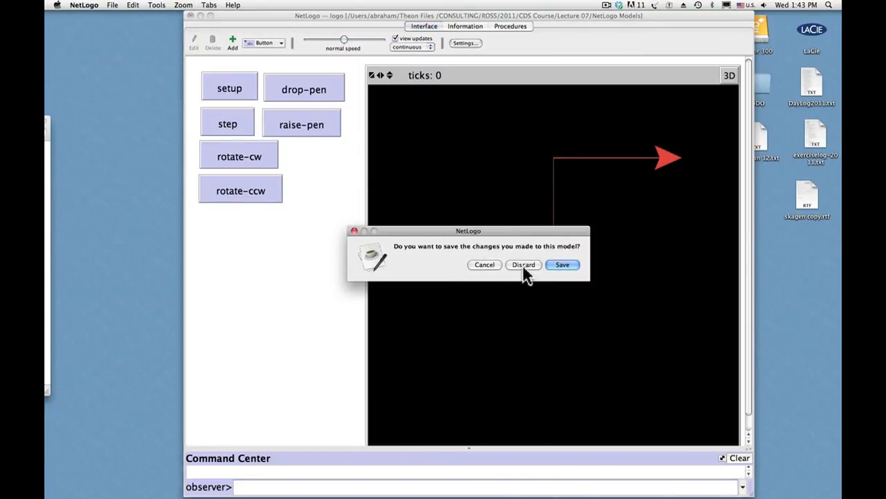
Discard the logo model's unsaved changes and relaunch NetLogo from the Dock
{"action": "left_click", "coordinate": [523, 264]}
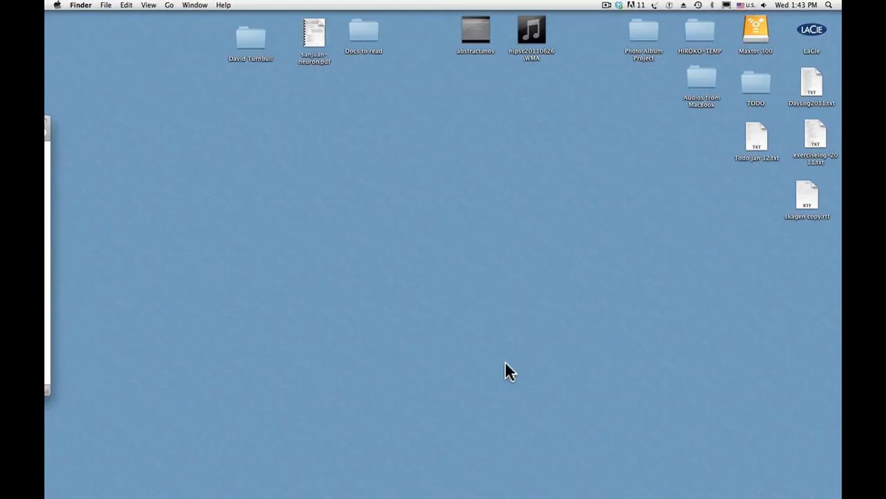
{"action": "mouse_move", "coordinate": [476, 496]}
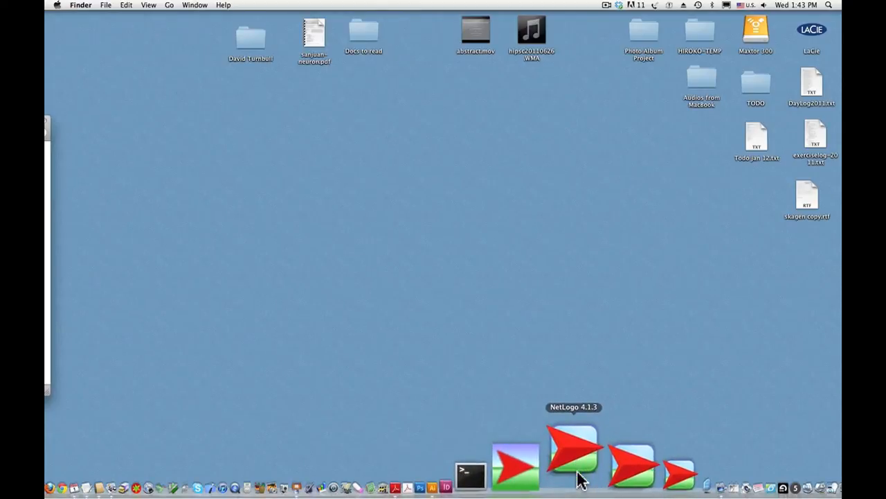
{"action": "left_click", "coordinate": [572, 457]}
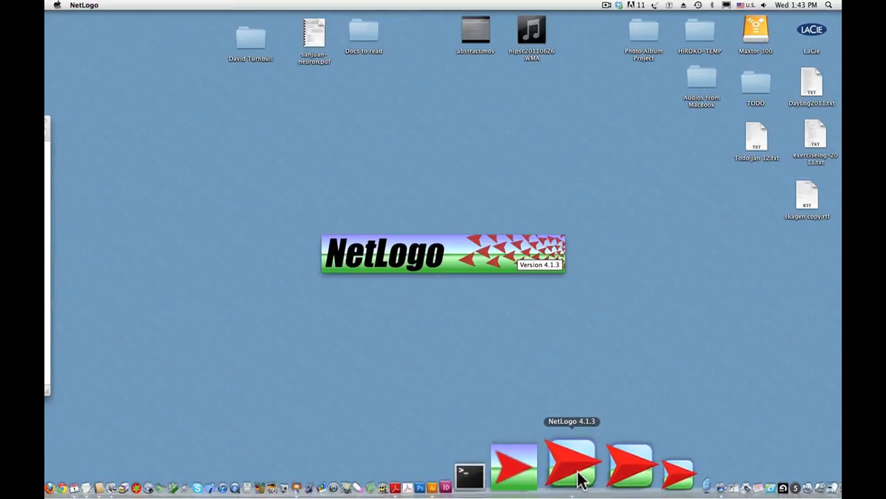
Save the untitled model via File > Save As as junk.nlogo on the Desktop
{"action": "left_click", "coordinate": [570, 464]}
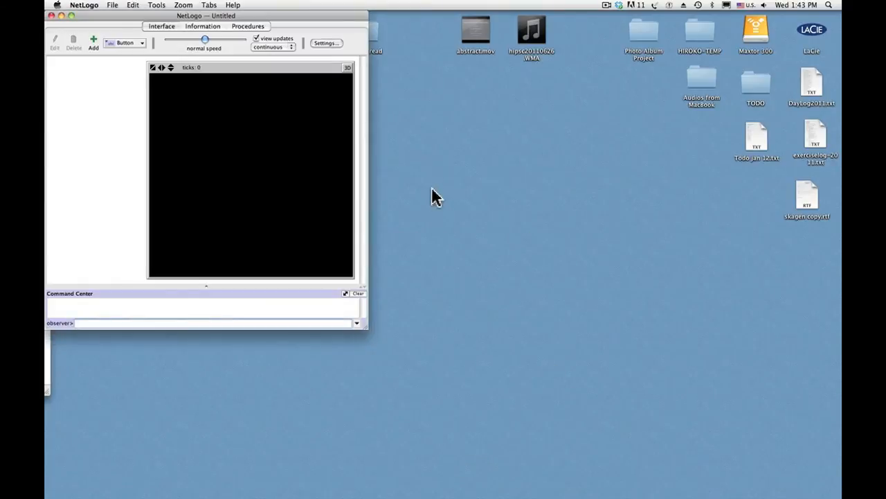
{"action": "mouse_move", "coordinate": [138, 14]}
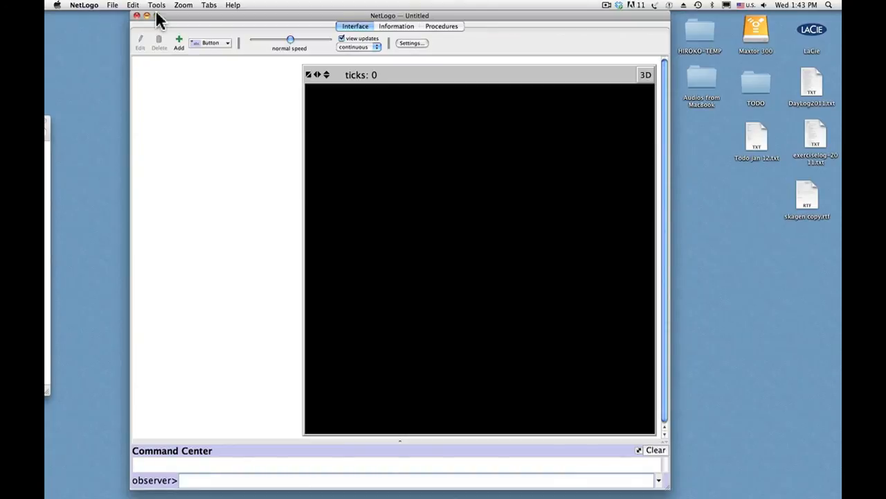
{"action": "mouse_move", "coordinate": [116, 12]}
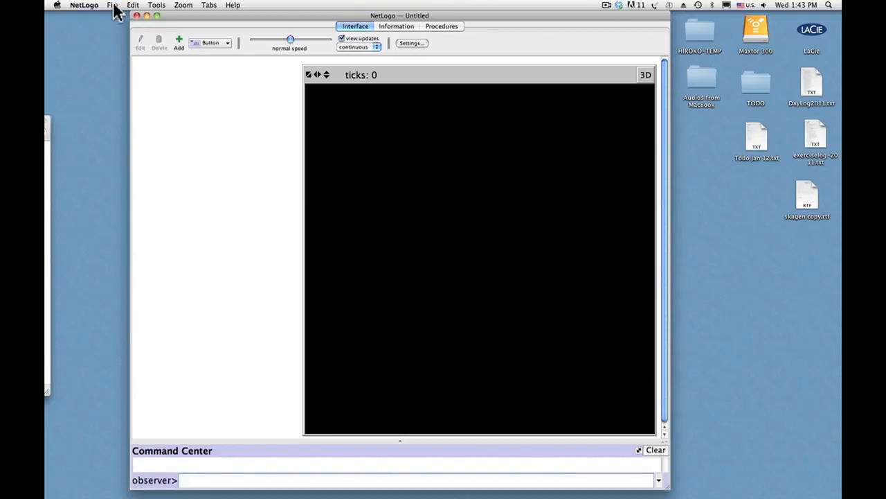
{"action": "left_click", "coordinate": [112, 6]}
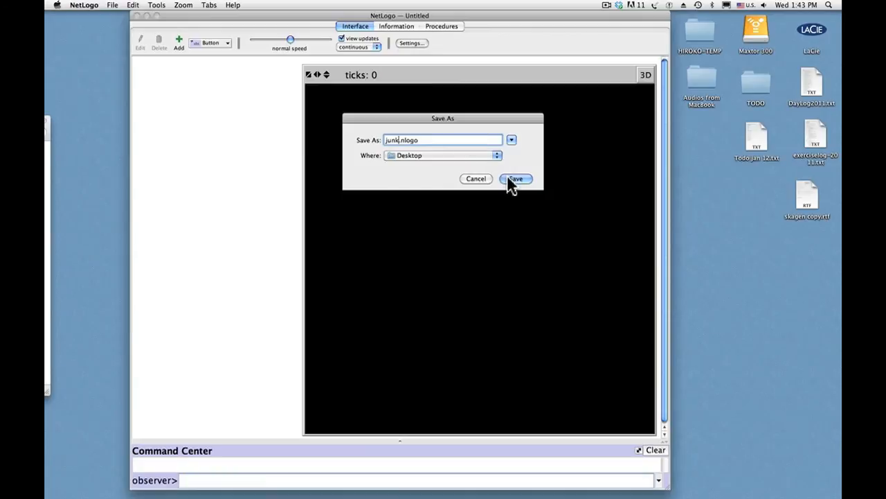
{"action": "left_click", "coordinate": [515, 179]}
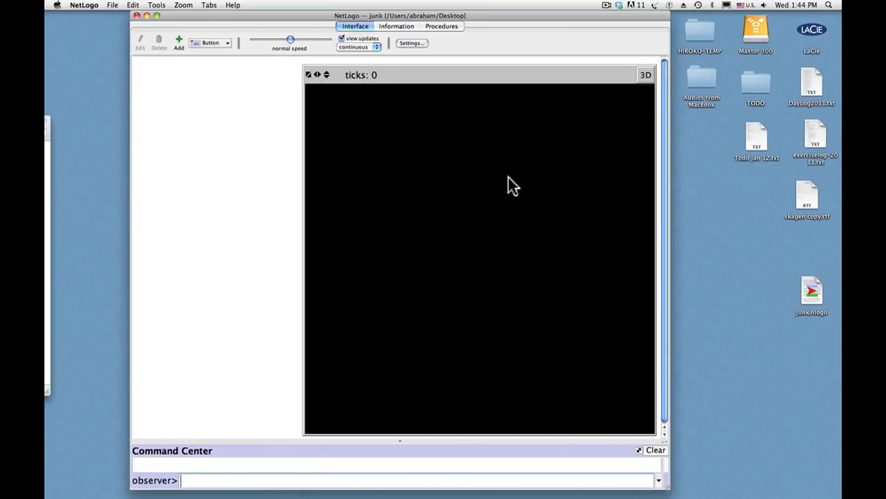
{"action": "mouse_move", "coordinate": [219, 58]}
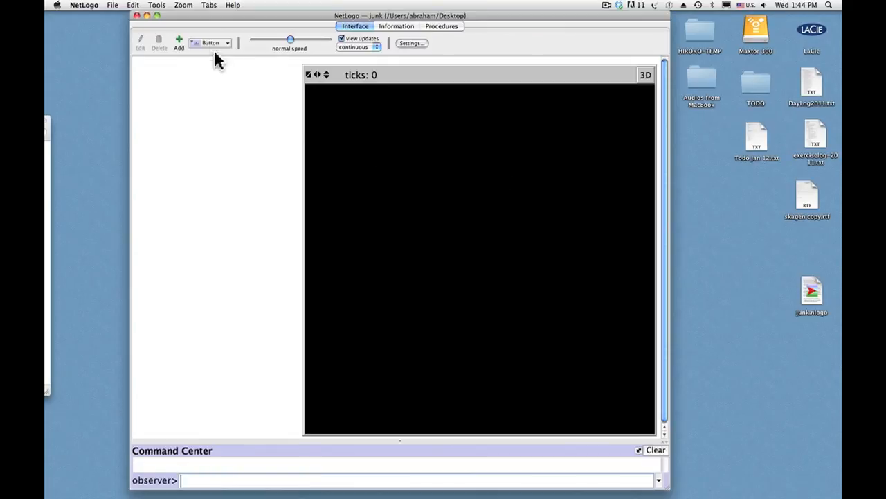
{"action": "mouse_move", "coordinate": [179, 39]}
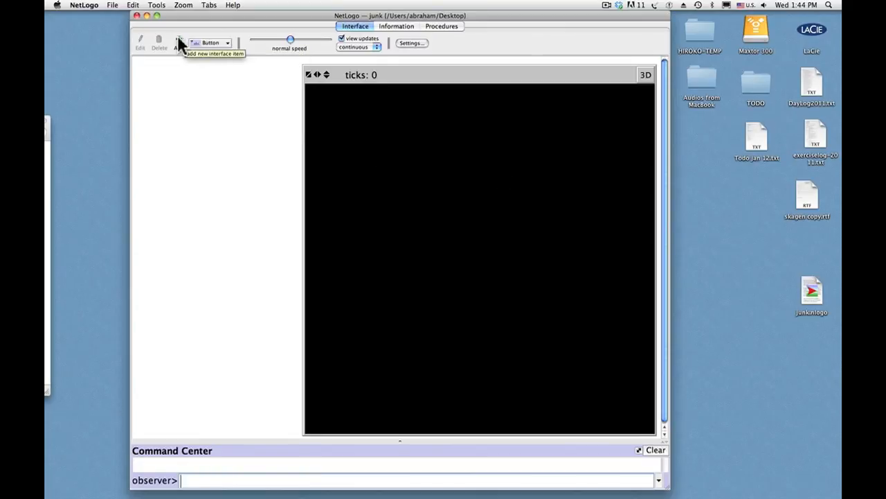
Place a button at the interface's top left whose command is setup
{"action": "left_click", "coordinate": [179, 41]}
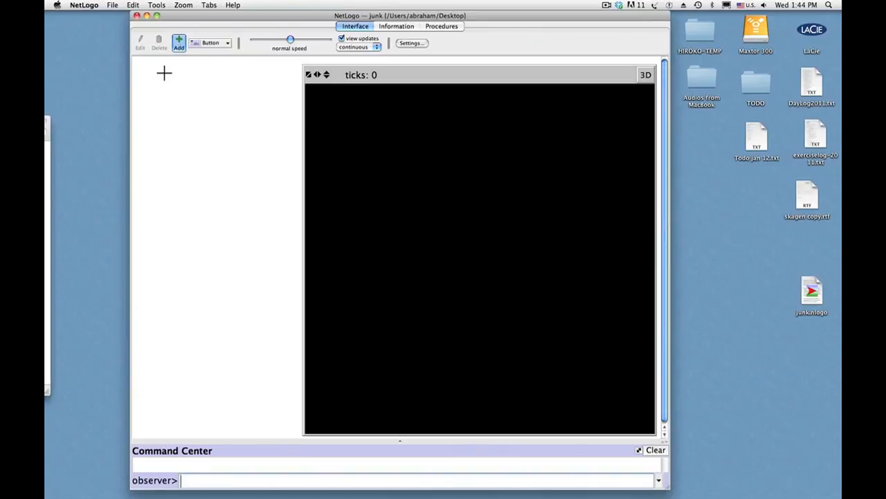
{"action": "mouse_move", "coordinate": [144, 68]}
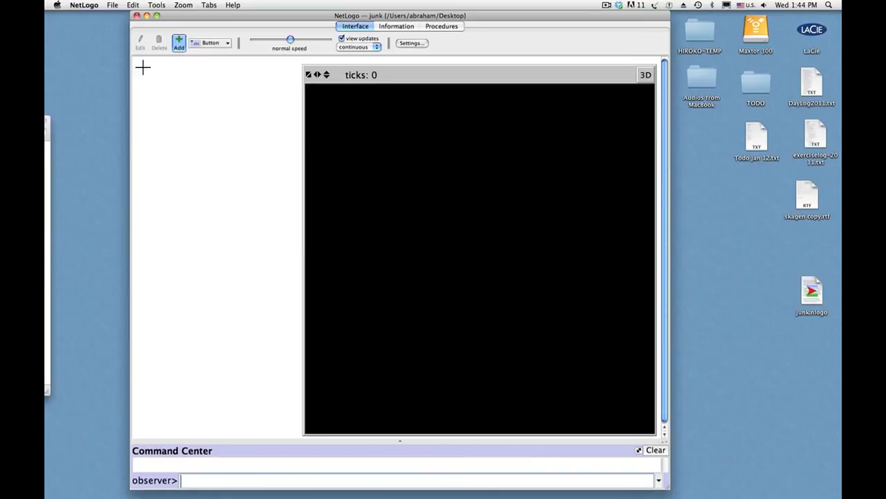
{"action": "left_click", "coordinate": [168, 77]}
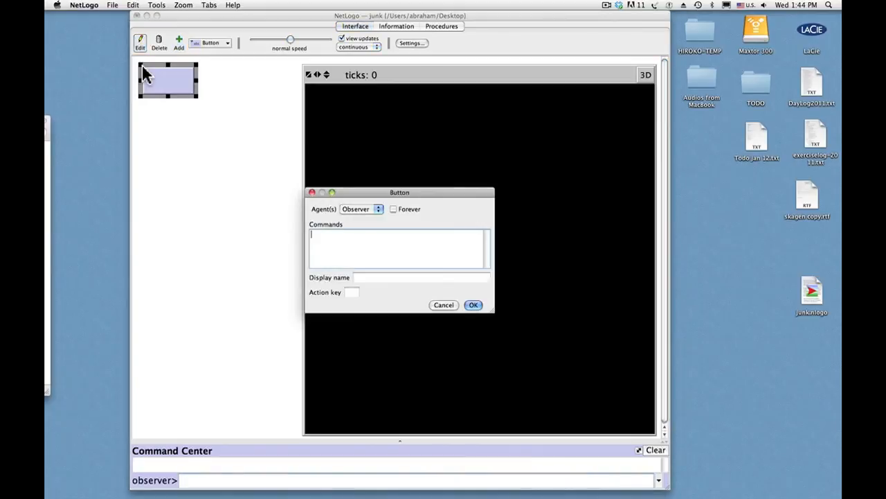
{"action": "mouse_move", "coordinate": [343, 242]}
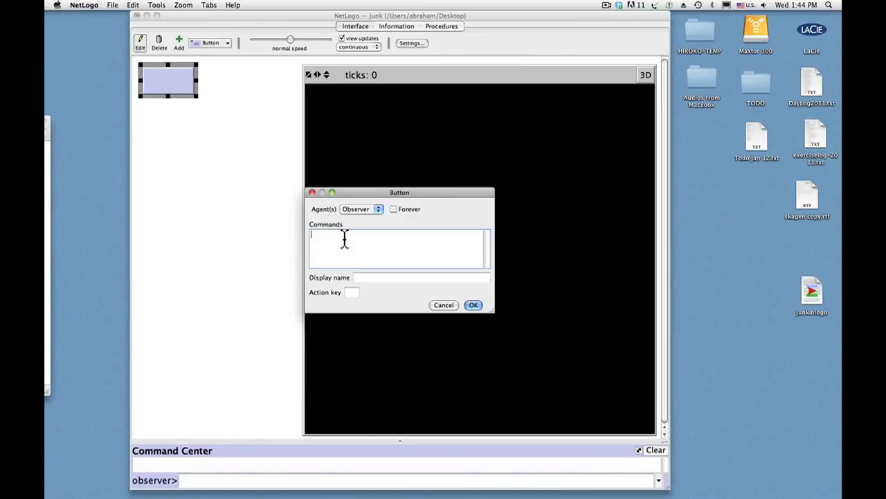
{"action": "type", "text": "se"}
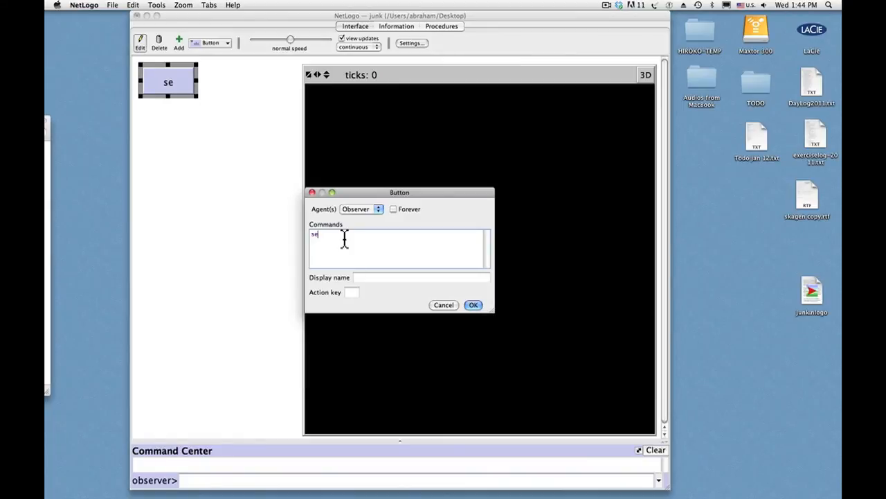
{"action": "type", "text": "tup"}
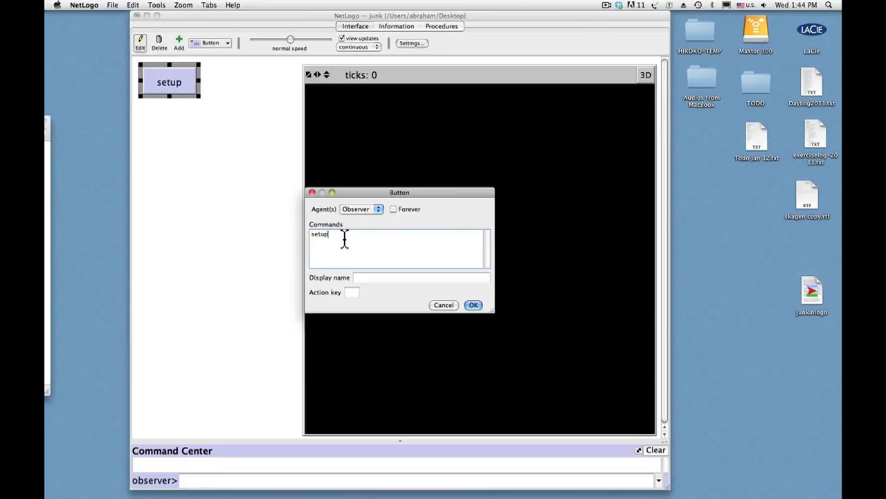
{"action": "mouse_move", "coordinate": [447, 283]}
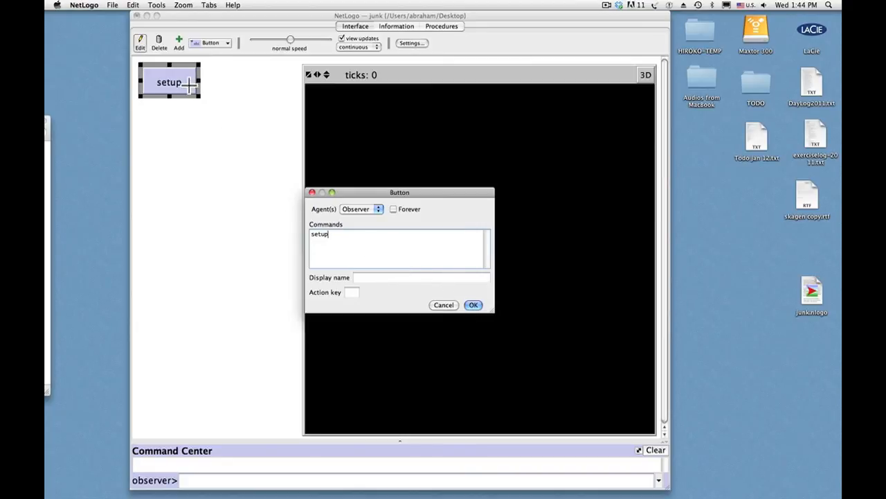
{"action": "mouse_move", "coordinate": [589, 337]}
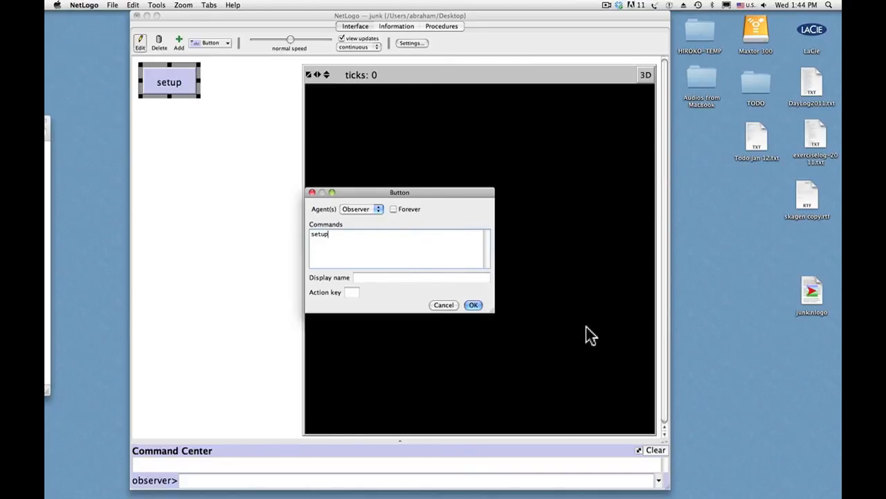
{"action": "mouse_move", "coordinate": [518, 321]}
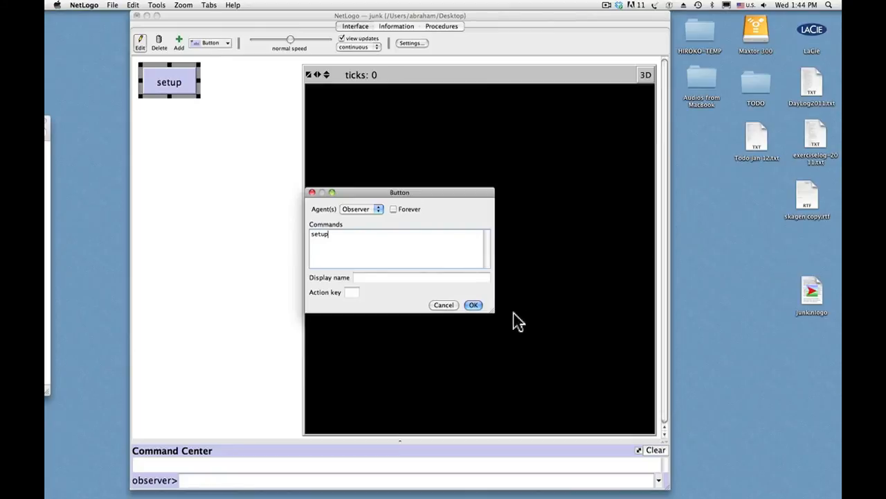
{"action": "mouse_move", "coordinate": [474, 305]}
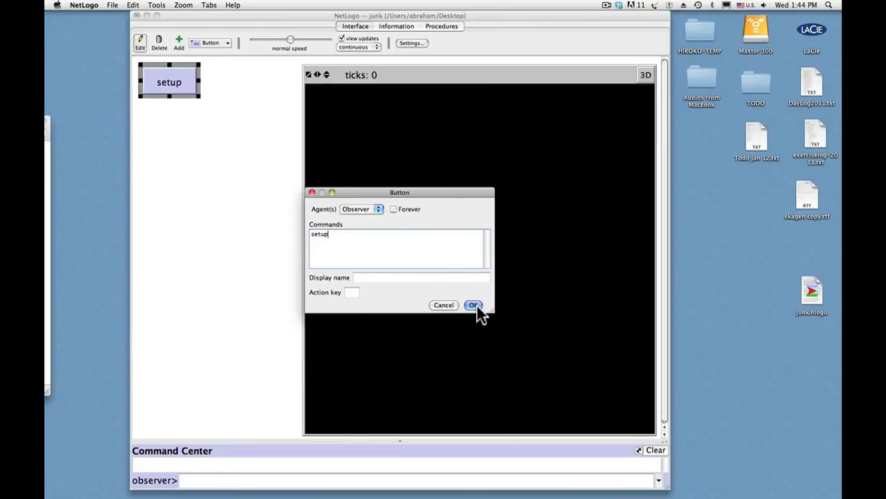
{"action": "left_click", "coordinate": [473, 305]}
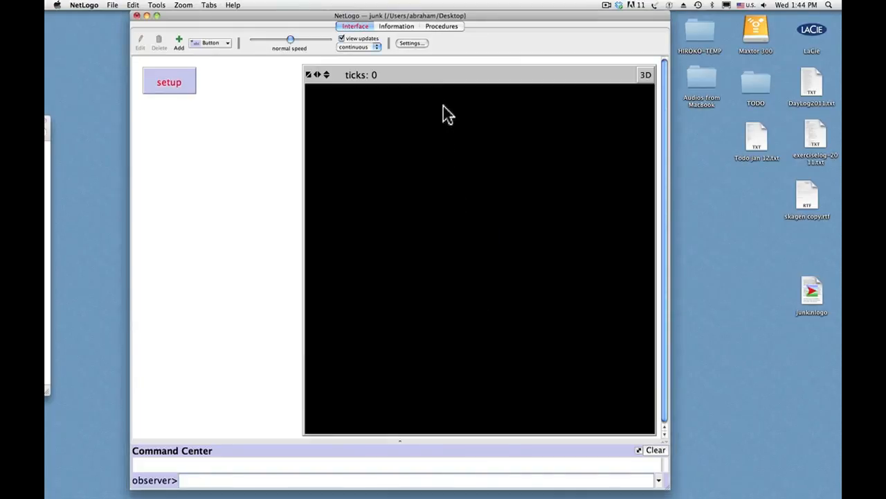
Write the header comment ';;;; junk by ralph' at the top of the Procedures code
{"action": "left_click", "coordinate": [442, 25]}
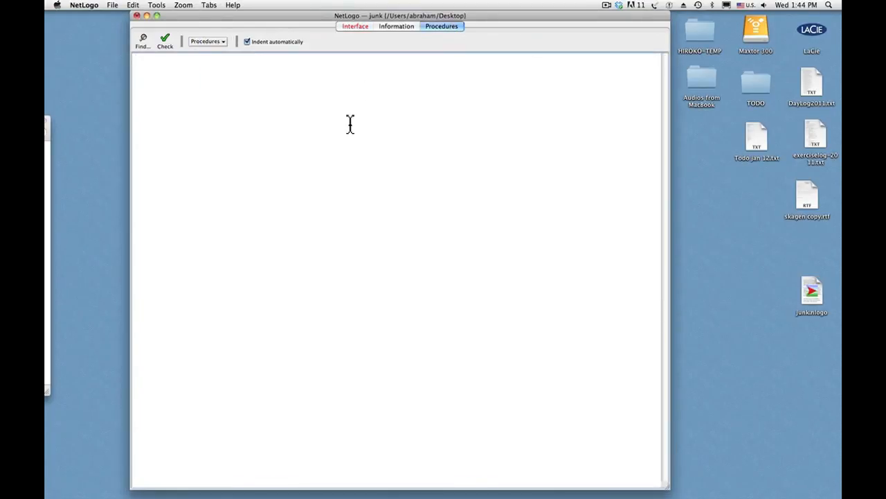
{"action": "type", "text": ";;;;"}
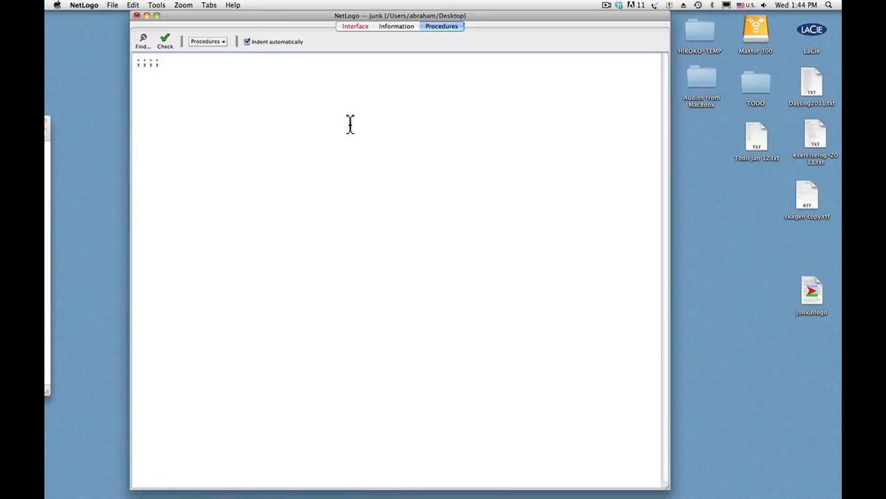
{"action": "type", "text": "junk"}
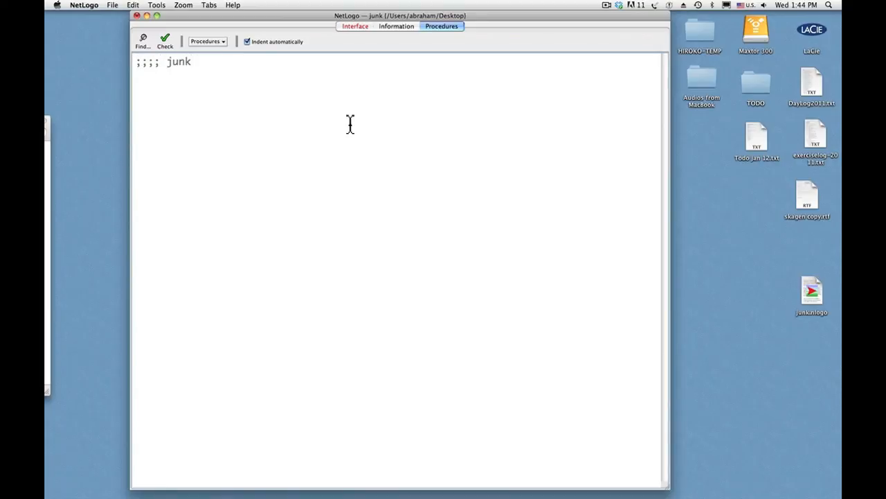
{"action": "type", "text": "by ralph"}
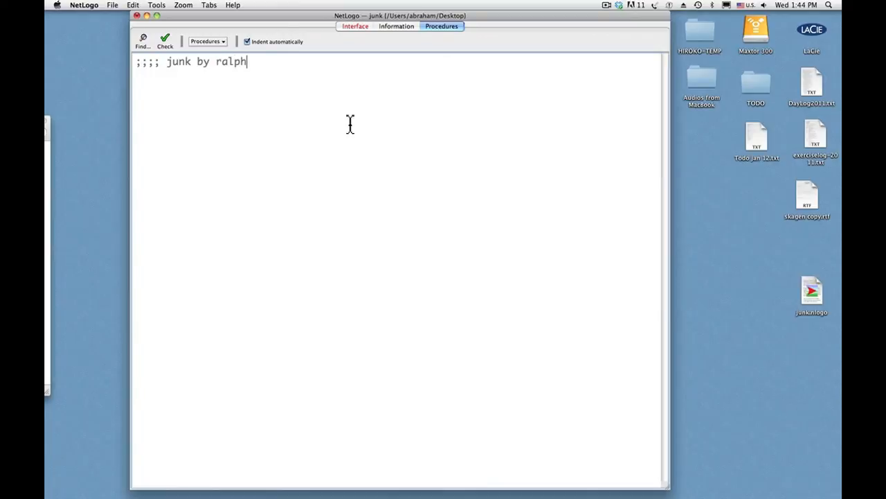
Write the setup procedure 'to setup', 'ca', 'crt 1', 'end' below the header
{"action": "type", "text": "to"}
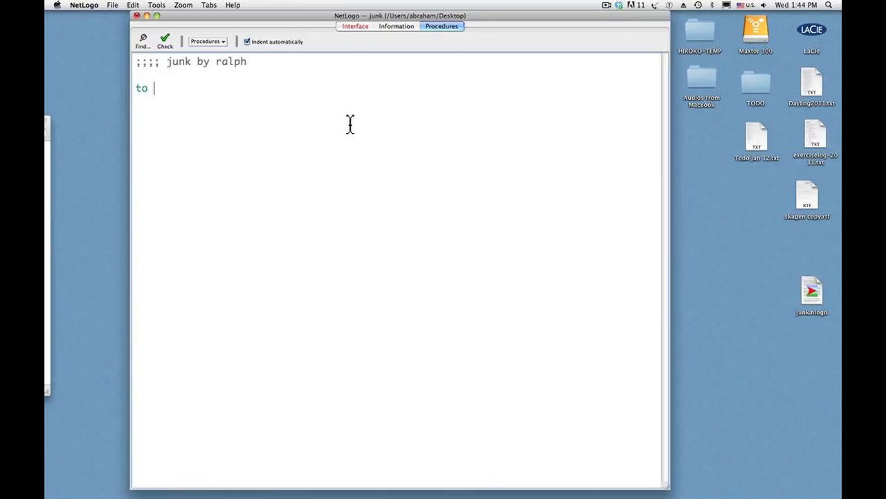
{"action": "type", "text": "detup"}
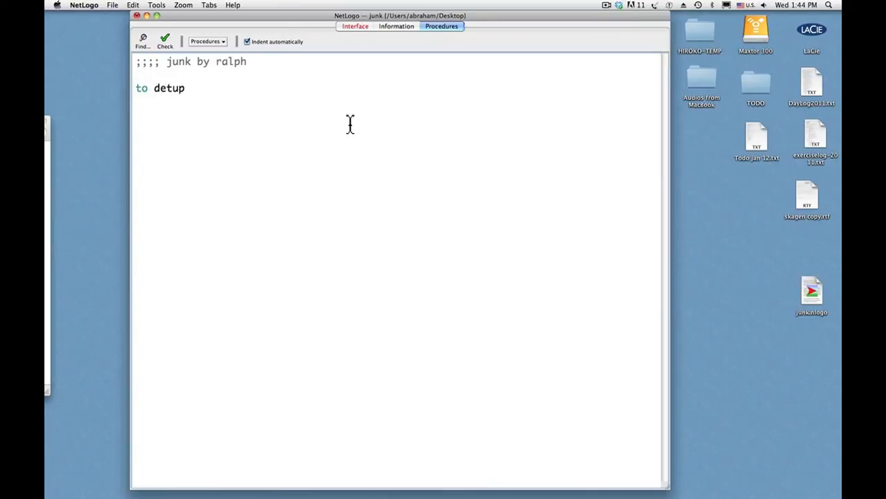
{"action": "type", "text": "se"}
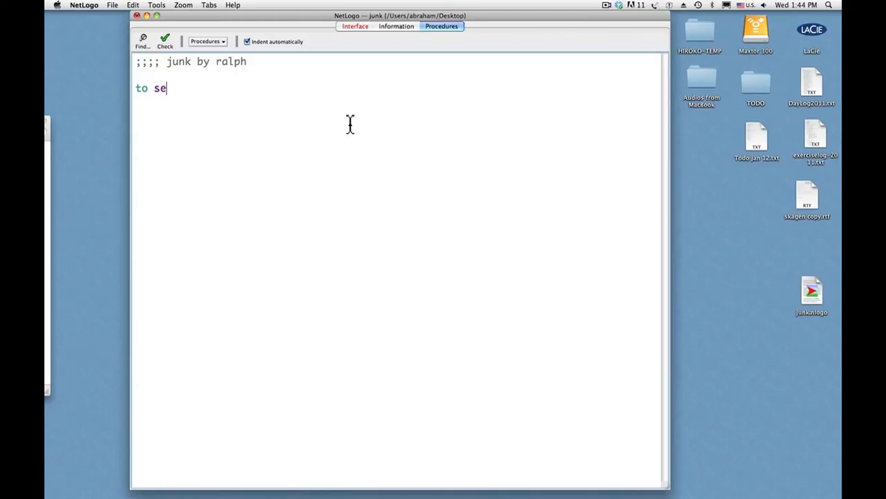
{"action": "type", "text": "t"}
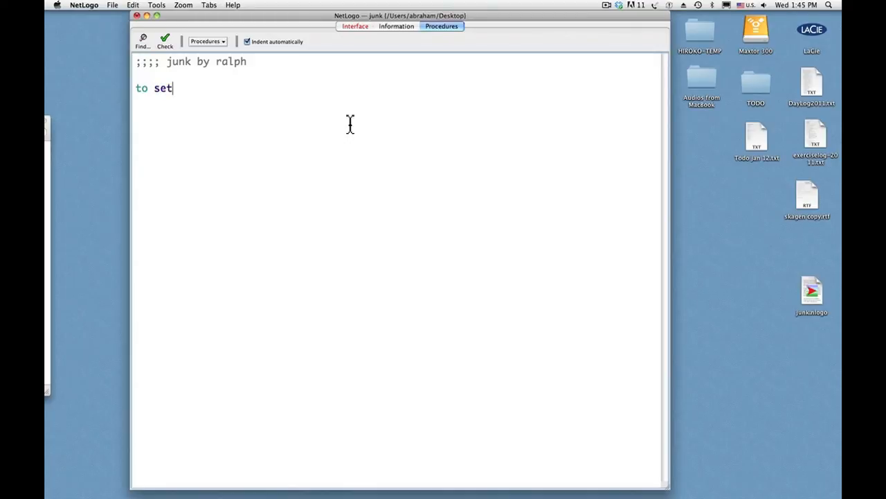
{"action": "type", "text": "up"}
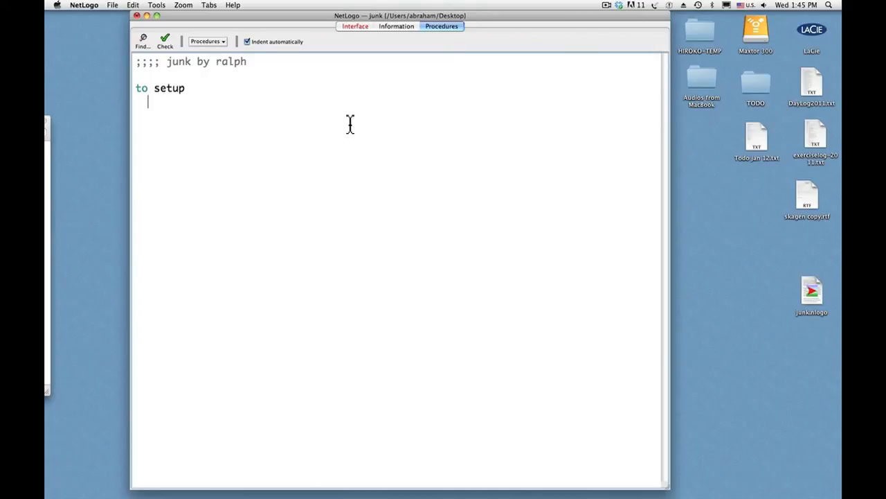
{"action": "type", "text": "ca"}
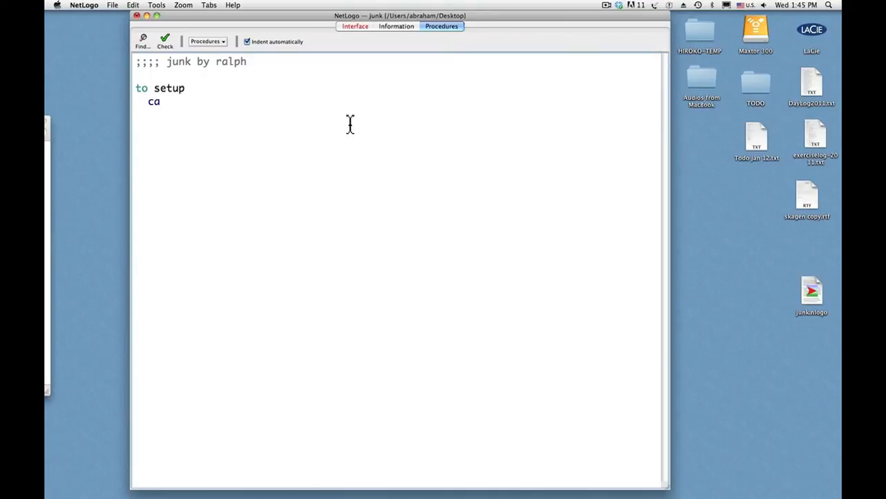
{"action": "type", "text": "en"}
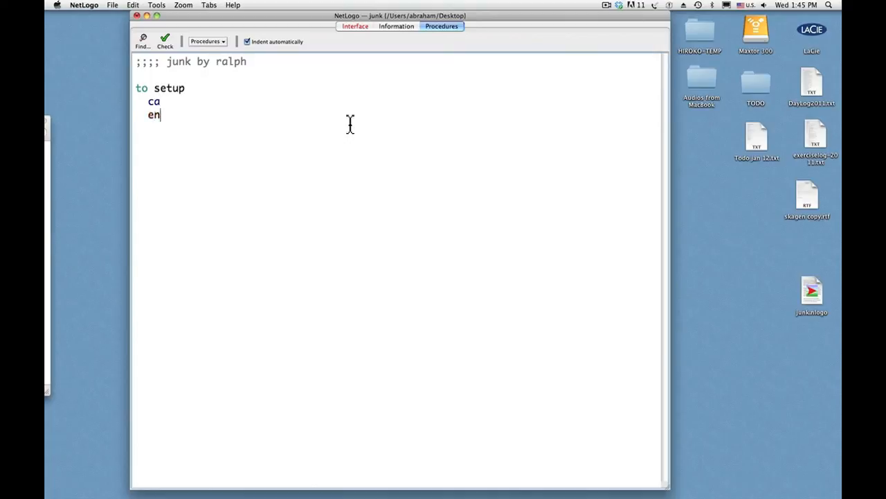
{"action": "type", "text": "d"}
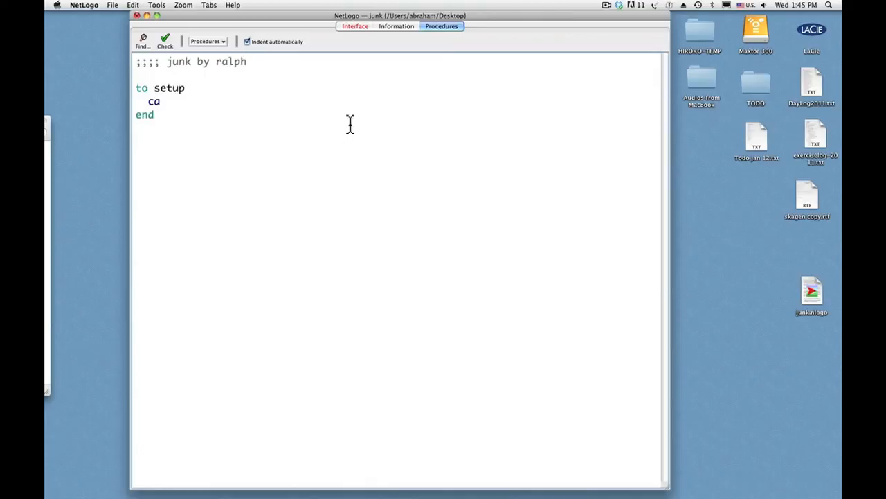
{"action": "mouse_move", "coordinate": [307, 94]}
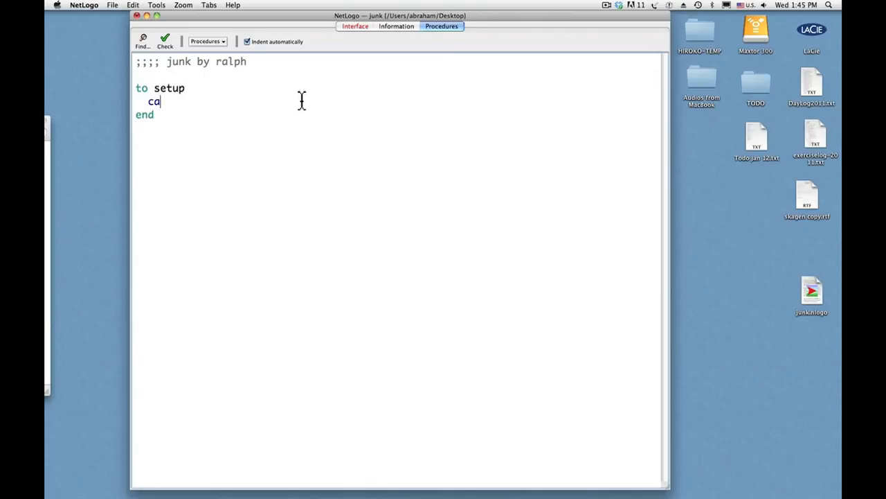
{"action": "key", "text": "return"}
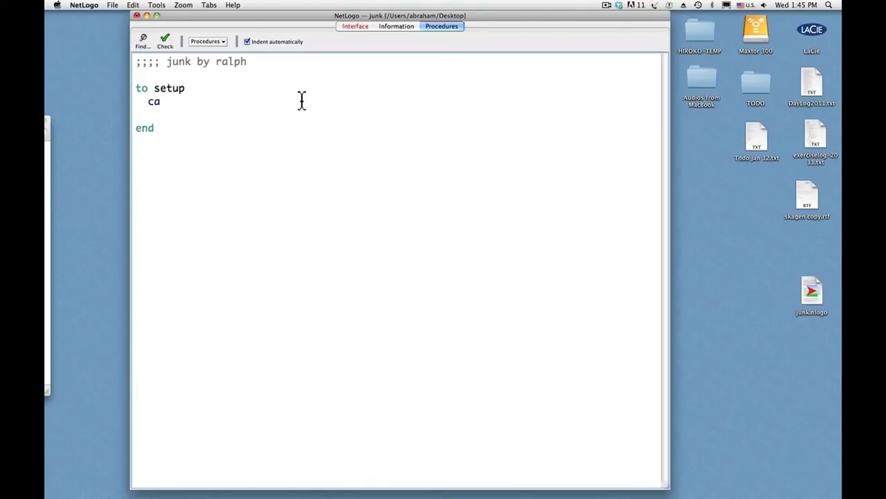
{"action": "type", "text": "crt"}
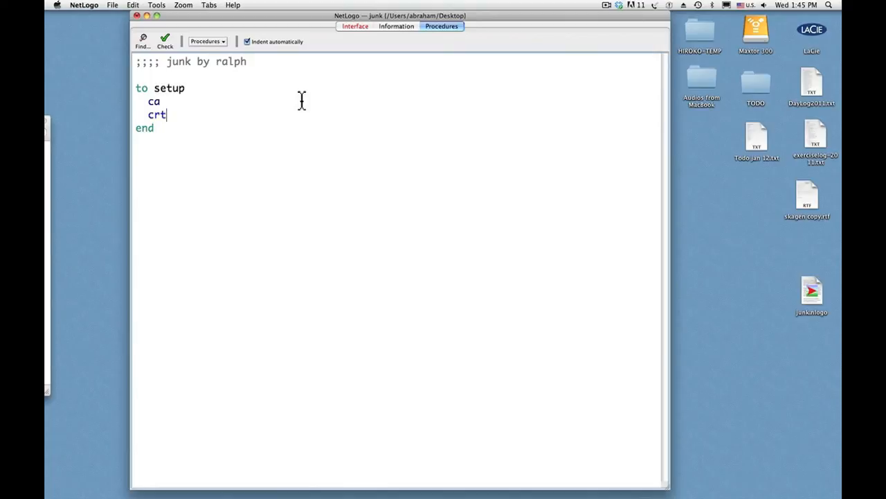
{"action": "type", "text": "1"}
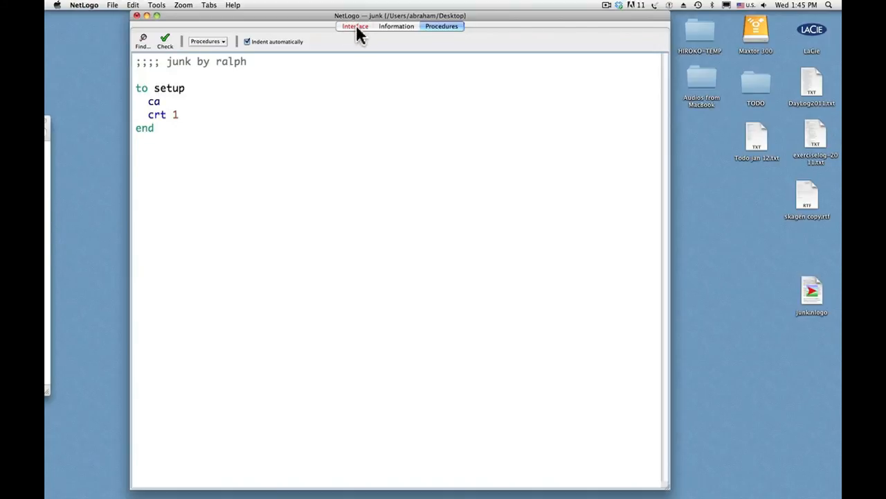
Switch to the Interface and run setup so one turtle appears in the world
{"action": "left_click", "coordinate": [354, 25]}
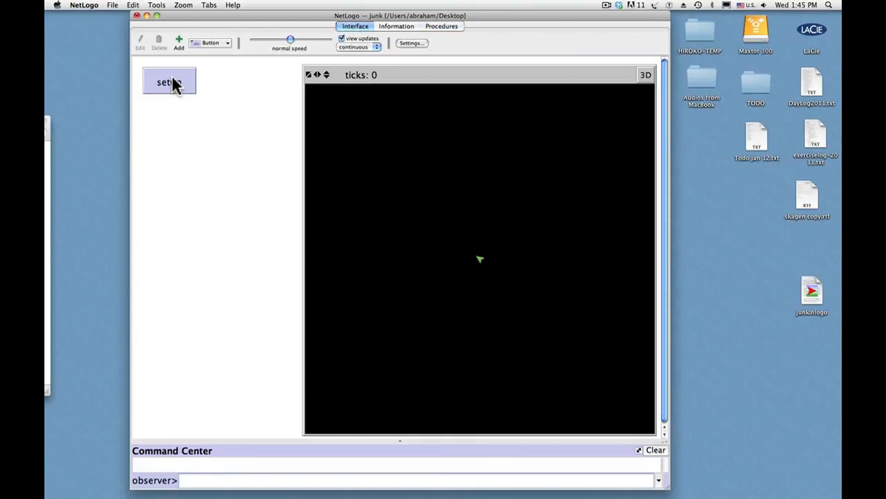
{"action": "mouse_move", "coordinate": [329, 167]}
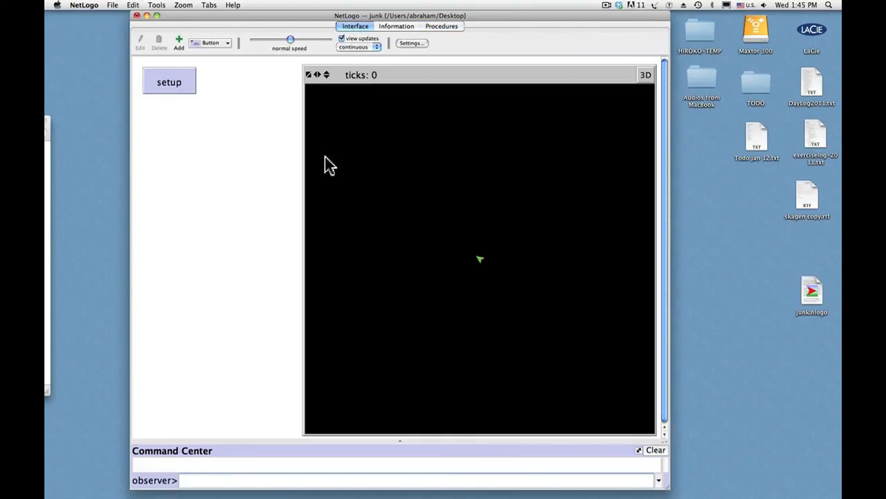
{"action": "mouse_move", "coordinate": [482, 270]}
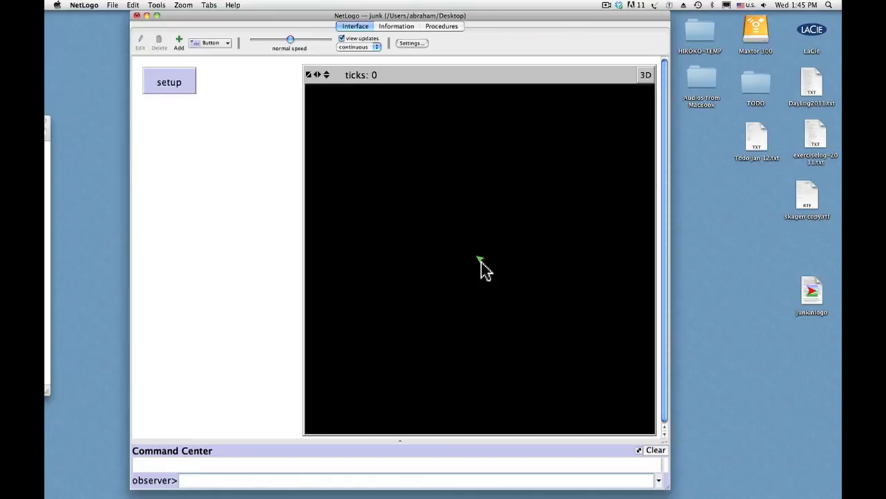
{"action": "mouse_move", "coordinate": [450, 33]}
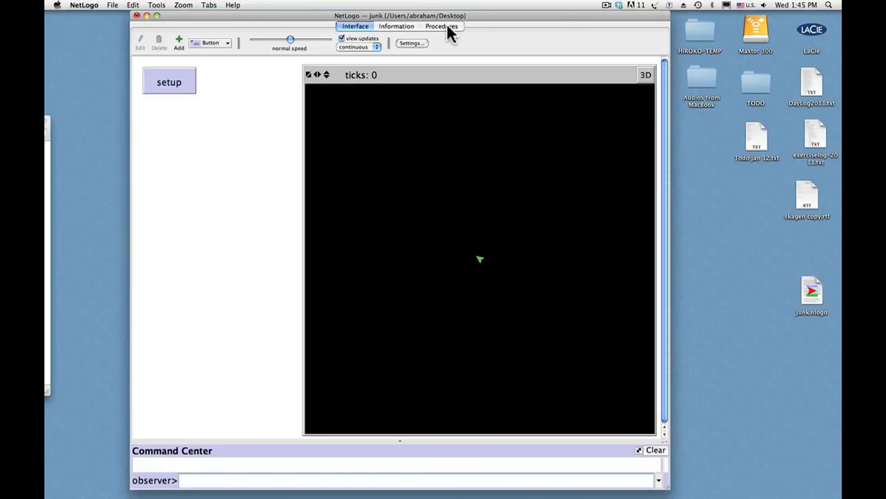
Append '[ set color yellow ]' after 'crt 1' so the new turtle is yellow
{"action": "left_click", "coordinate": [440, 27]}
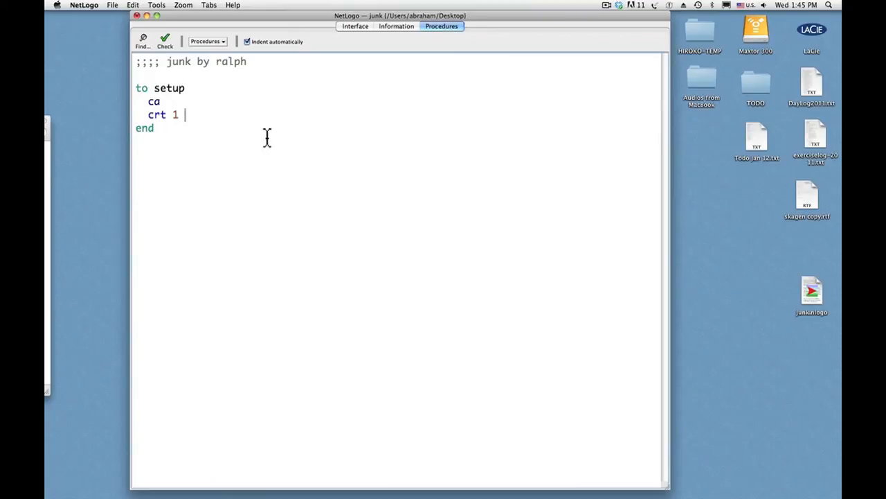
{"action": "type", "text": "["}
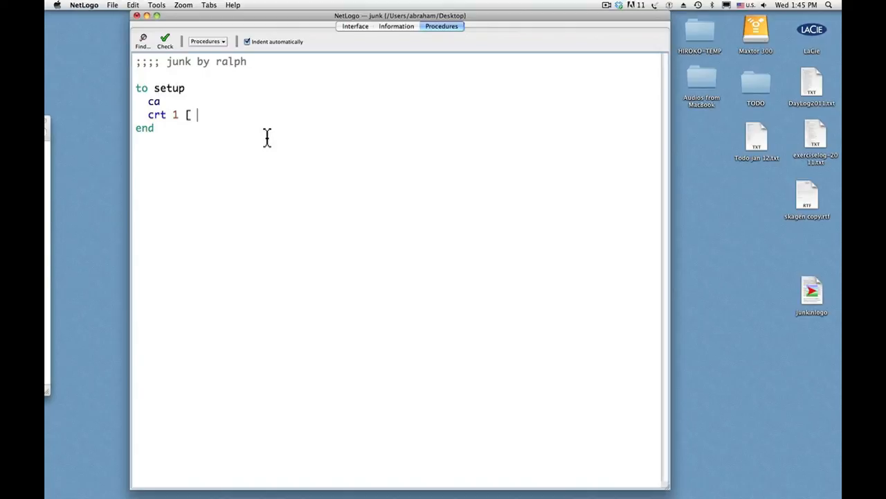
{"action": "type", "text": "set co"}
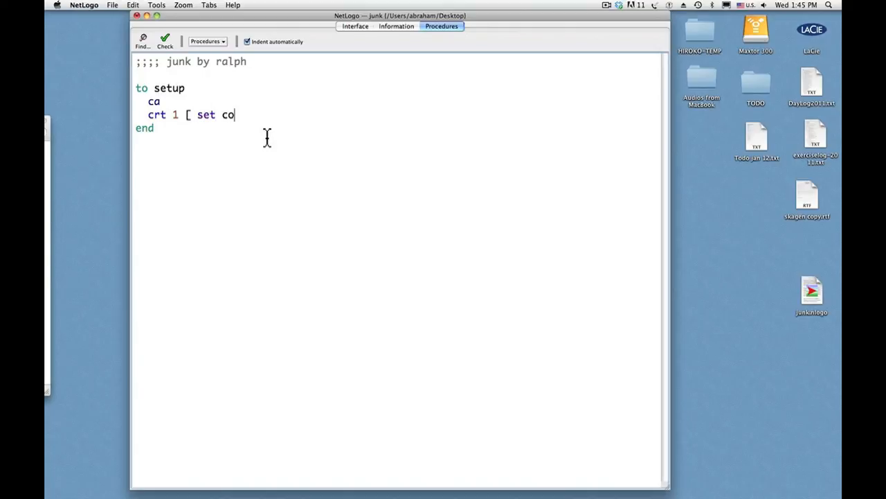
{"action": "type", "text": "lor"}
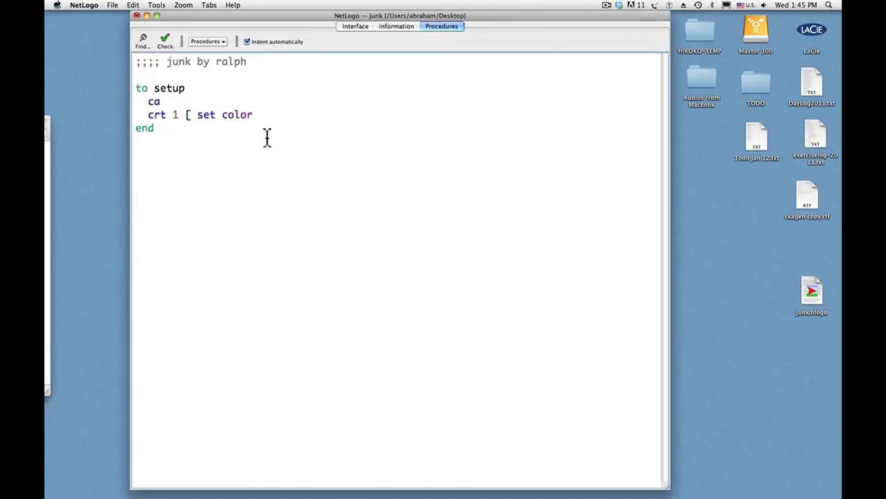
{"action": "type", "text": "yellow"}
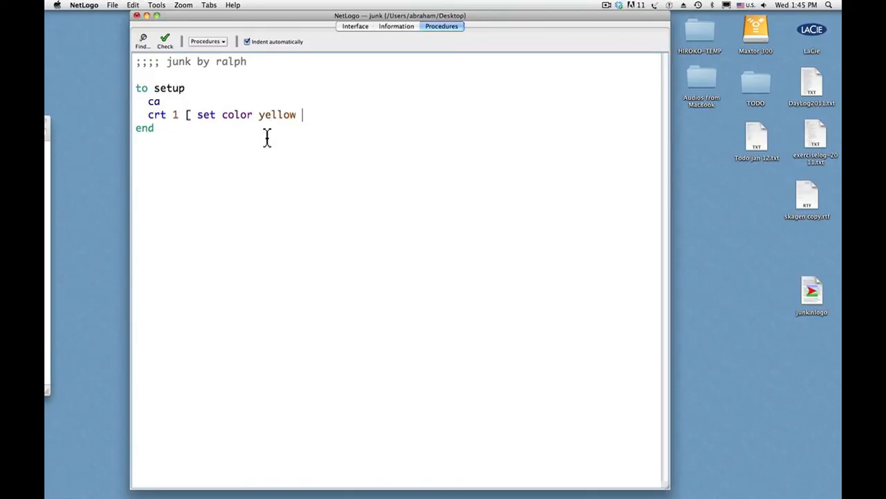
{"action": "type", "text": "]"}
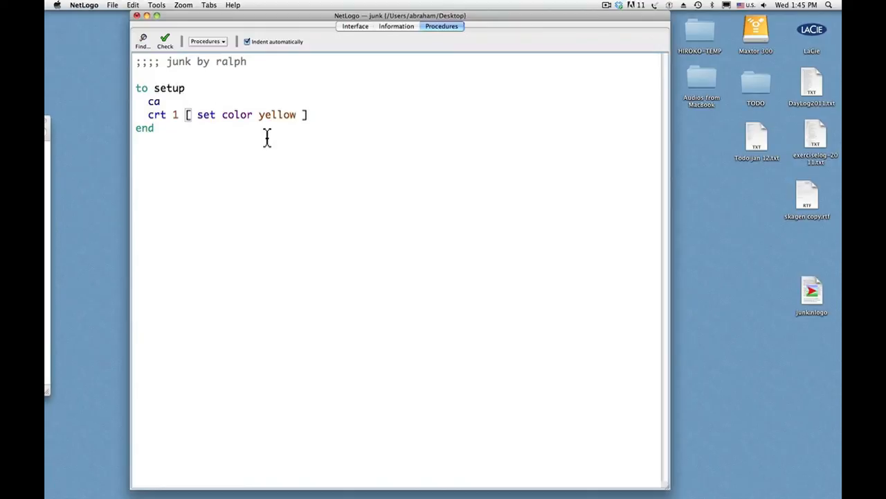
{"action": "left_click", "coordinate": [355, 26]}
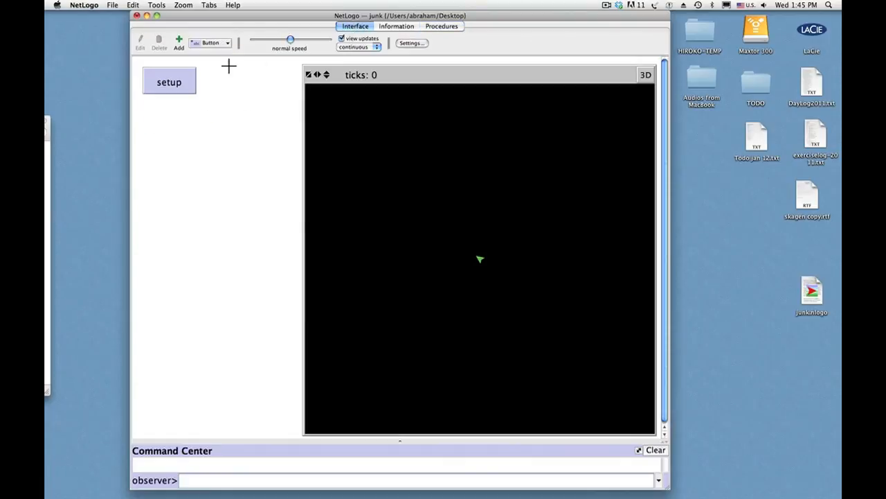
{"action": "left_click", "coordinate": [169, 82]}
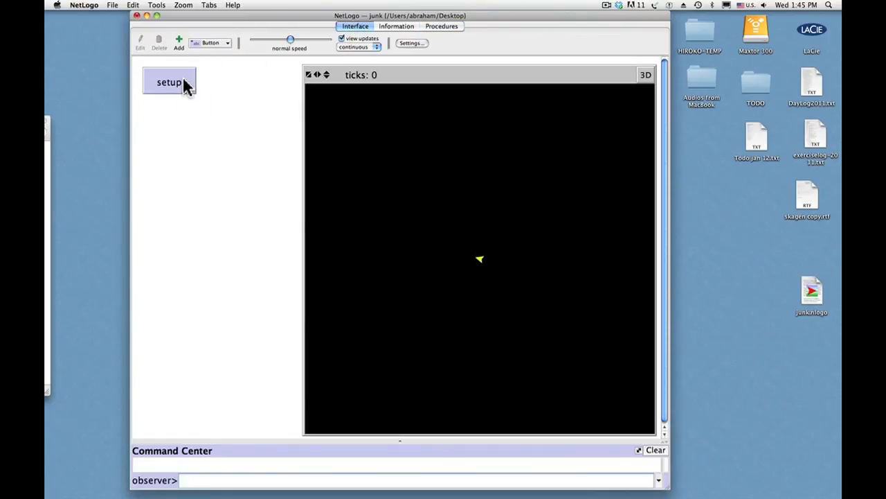
{"action": "mouse_move", "coordinate": [475, 262]}
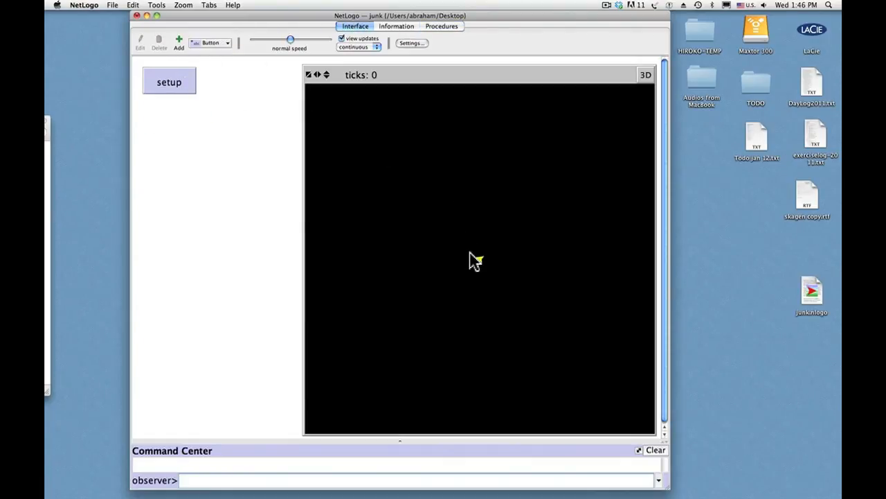
{"action": "mouse_move", "coordinate": [442, 38]}
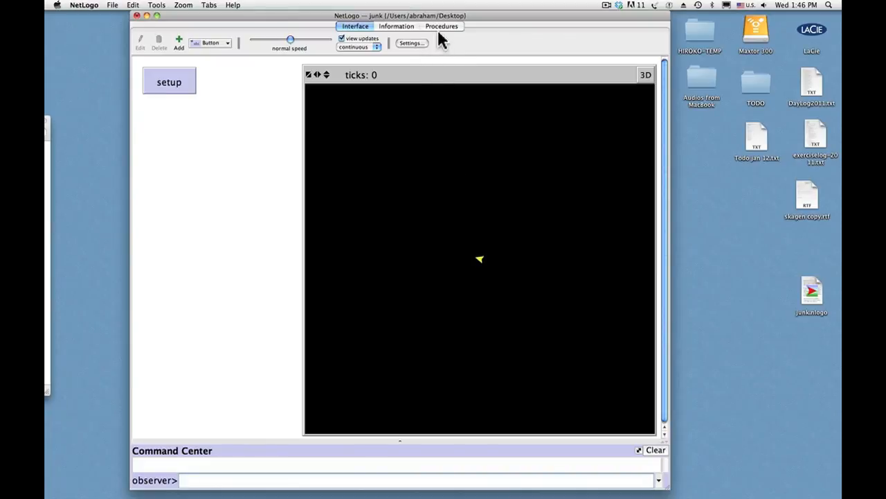
Add 'set heading 0' on a new line after 'set color yellow' in setup
{"action": "left_click", "coordinate": [440, 26]}
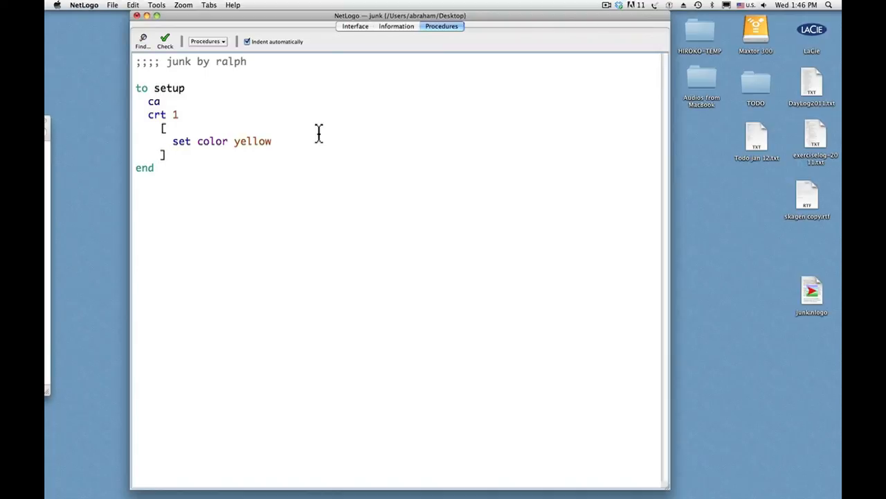
{"action": "mouse_move", "coordinate": [292, 144]}
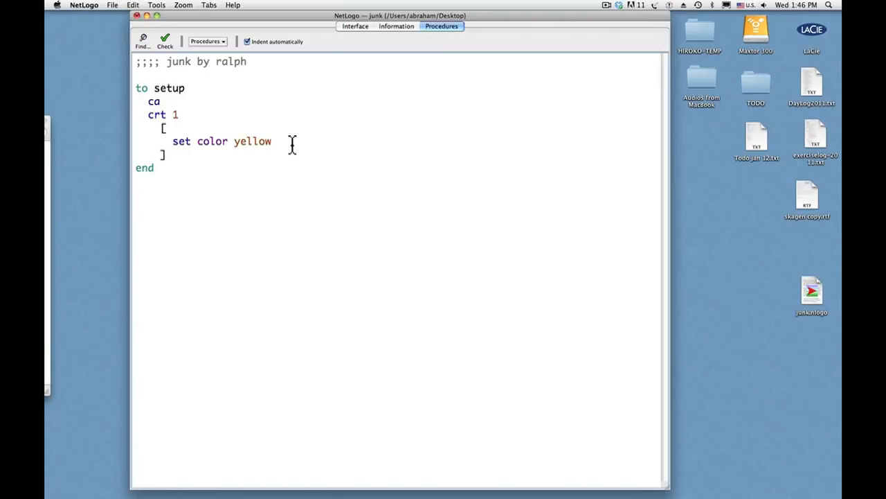
{"action": "key", "text": "Return"}
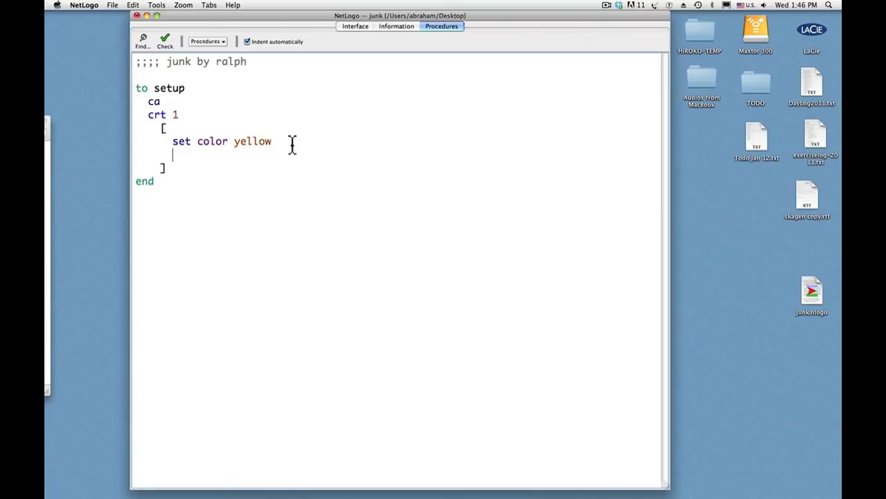
{"action": "type", "text": "set"}
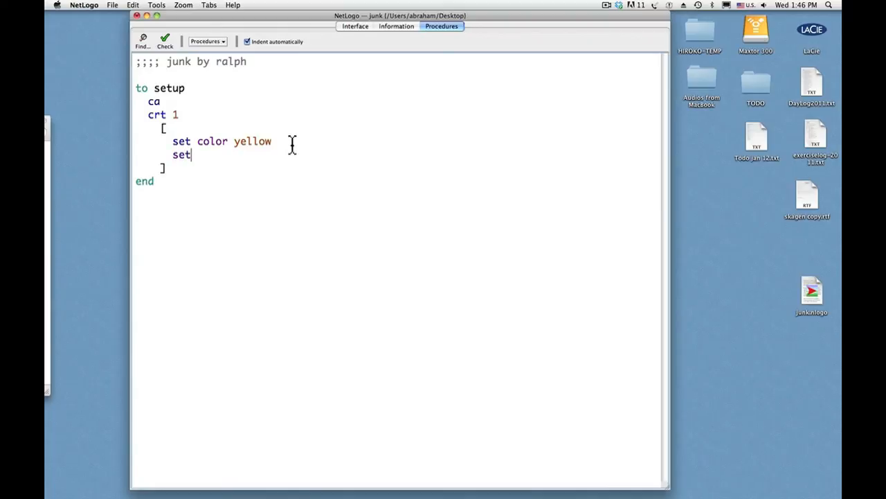
{"action": "type", "text": "heading"}
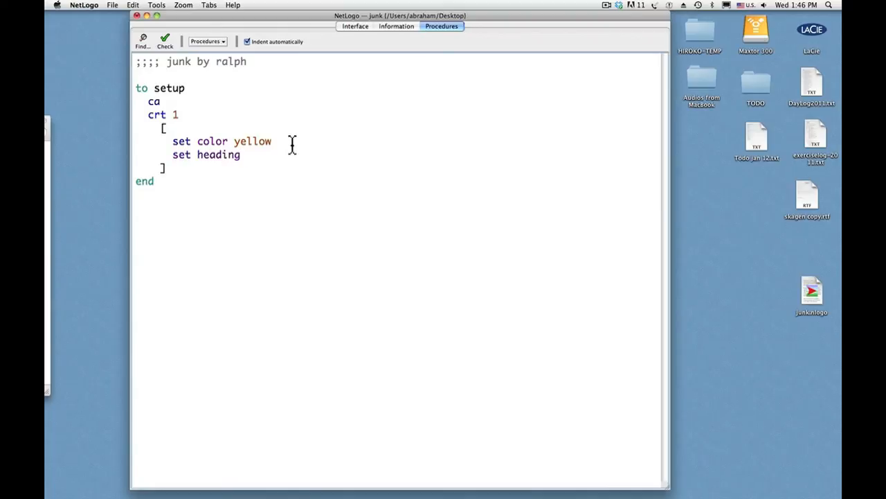
{"action": "type", "text": "0"}
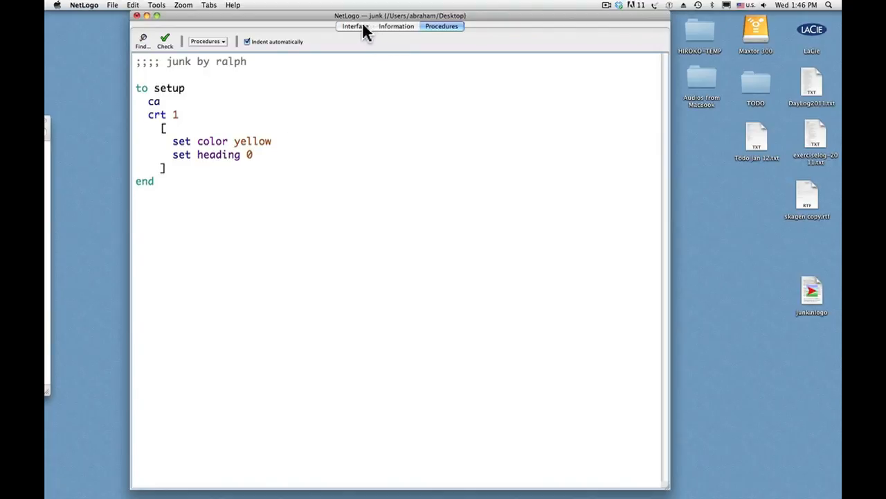
Return to the Interface where the yellow turtle now points straight up
{"action": "left_click", "coordinate": [354, 26]}
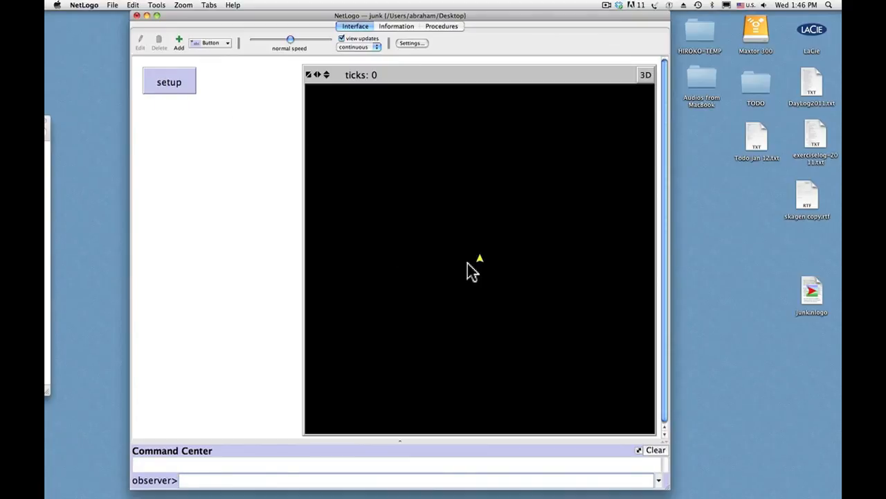
{"action": "mouse_move", "coordinate": [484, 275]}
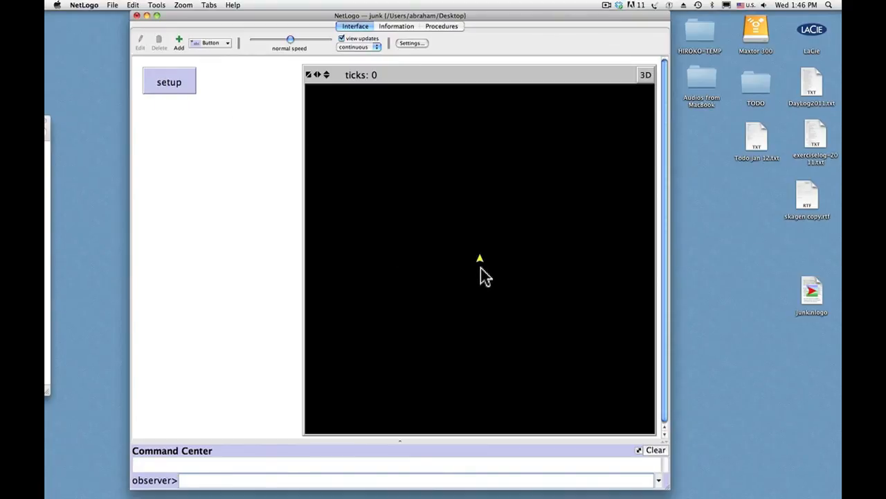
{"action": "mouse_move", "coordinate": [425, 200]}
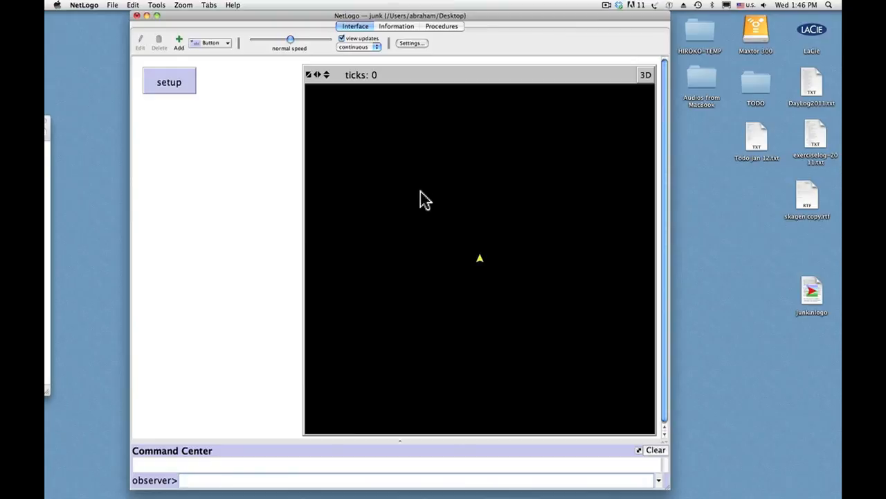
{"action": "mouse_move", "coordinate": [450, 41]}
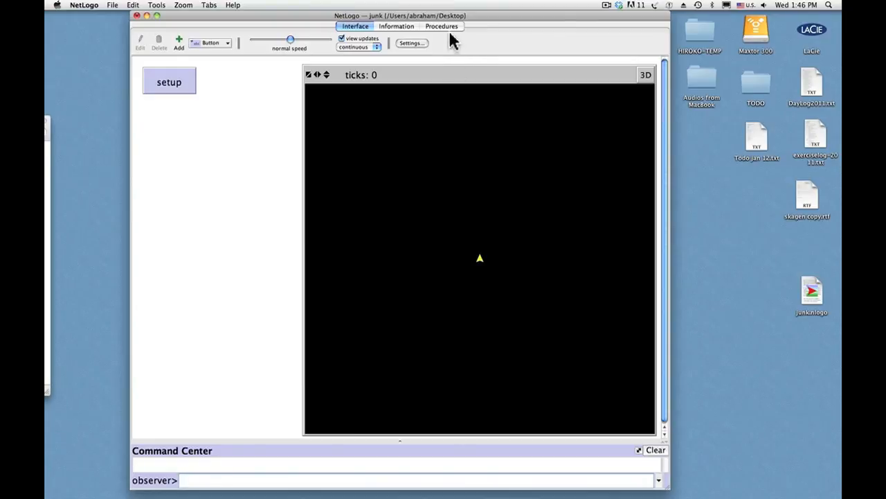
Edit the turtle block, correcting a mistyped heading into a color magenta line, and check the view
{"action": "left_click", "coordinate": [441, 25]}
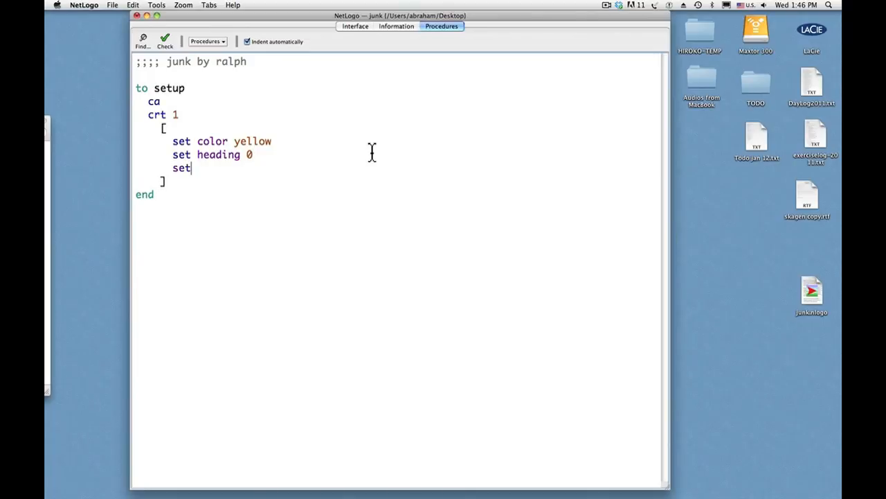
{"action": "type", "text": "headin"}
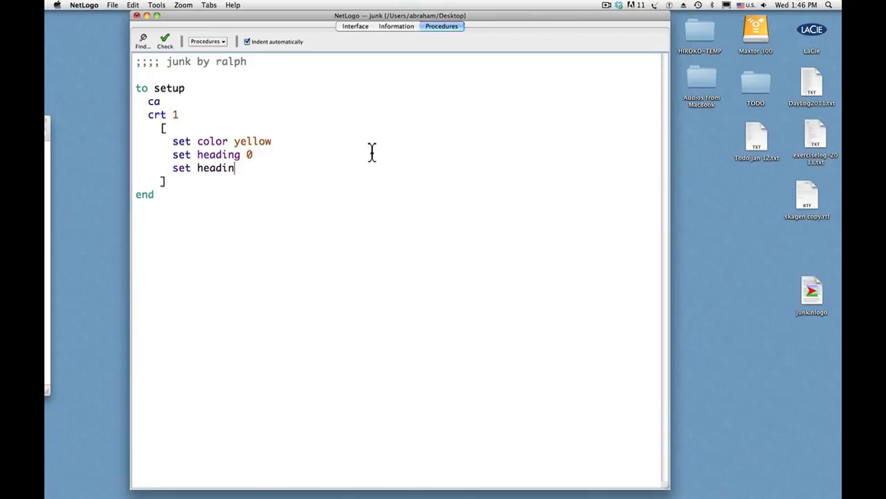
{"action": "key", "text": "Backspace"}
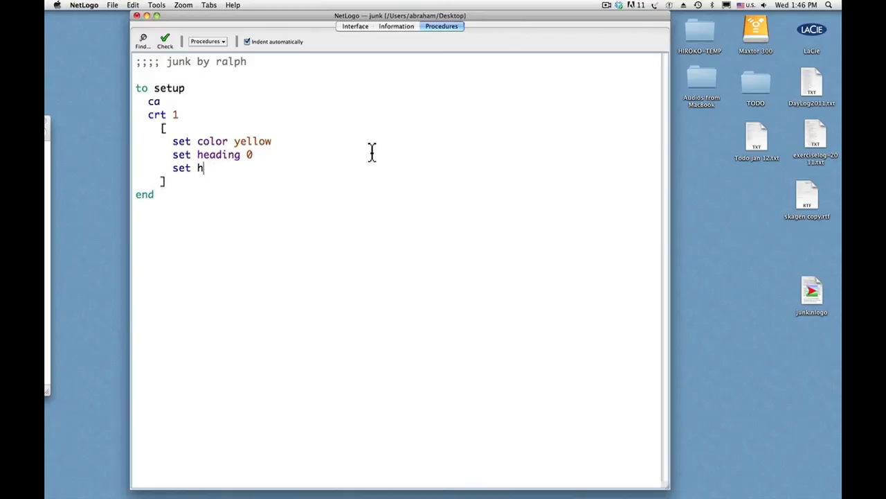
{"action": "type", "text": "olor"}
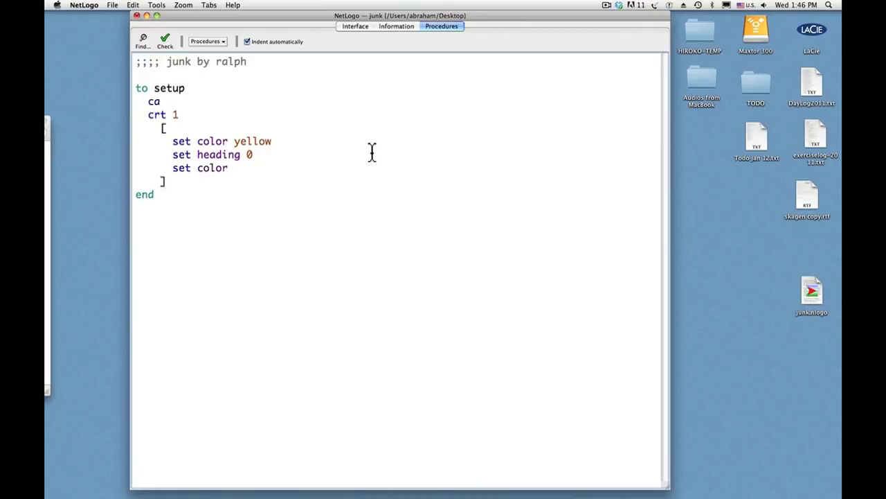
{"action": "type", "text": "magenta"}
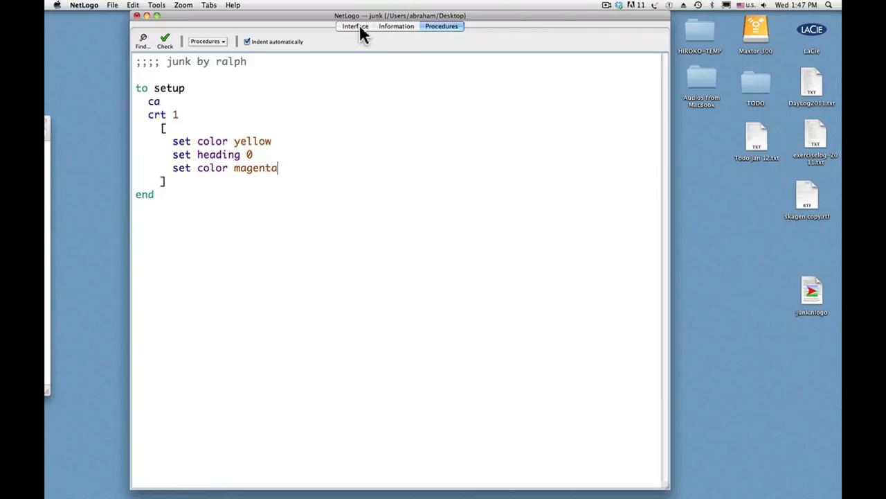
{"action": "left_click", "coordinate": [354, 26]}
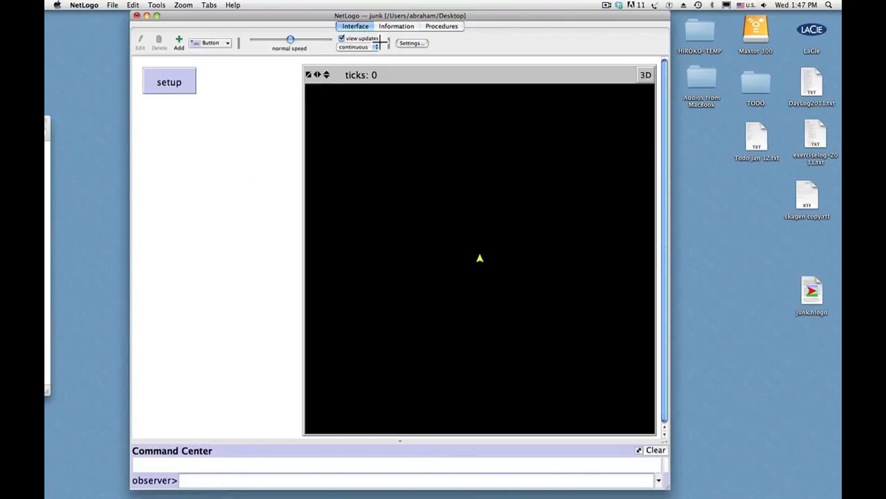
Add 'set size 5' to the turtle block and rerun setup for a large yellow turtle
{"action": "left_click", "coordinate": [440, 25]}
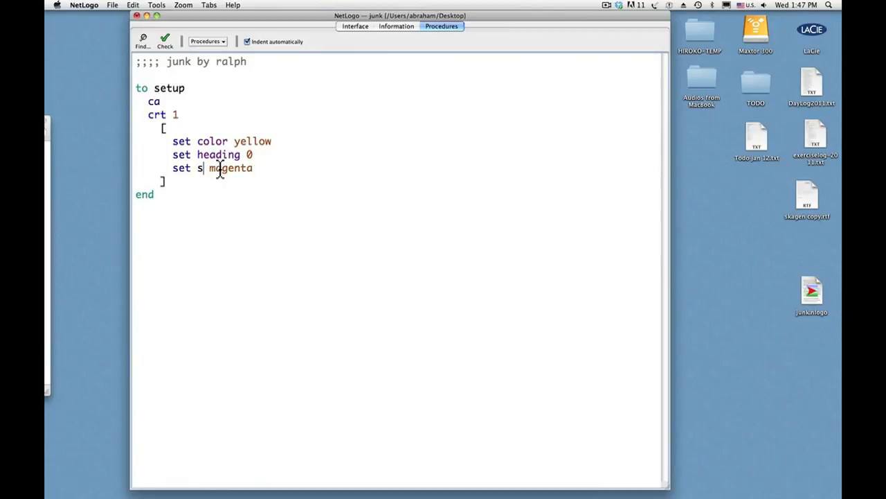
{"action": "type", "text": "ize"}
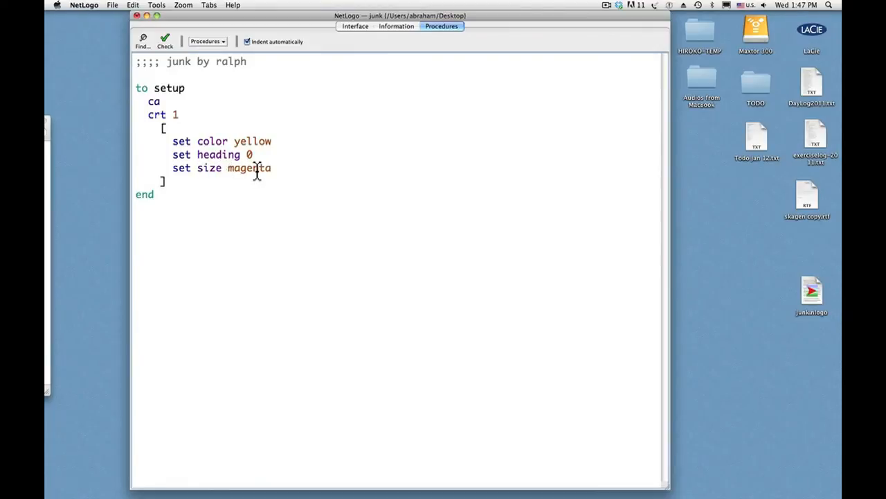
{"action": "type", "text": "3"}
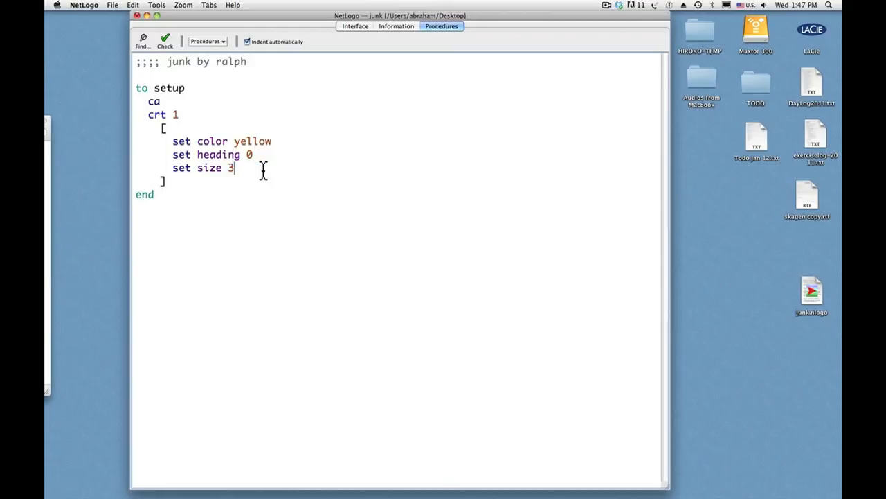
{"action": "type", "text": "5"}
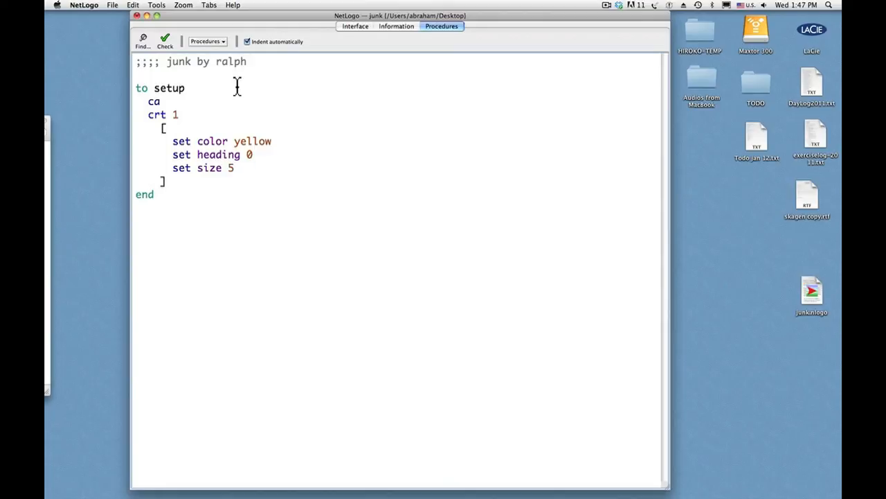
{"action": "left_click", "coordinate": [355, 25]}
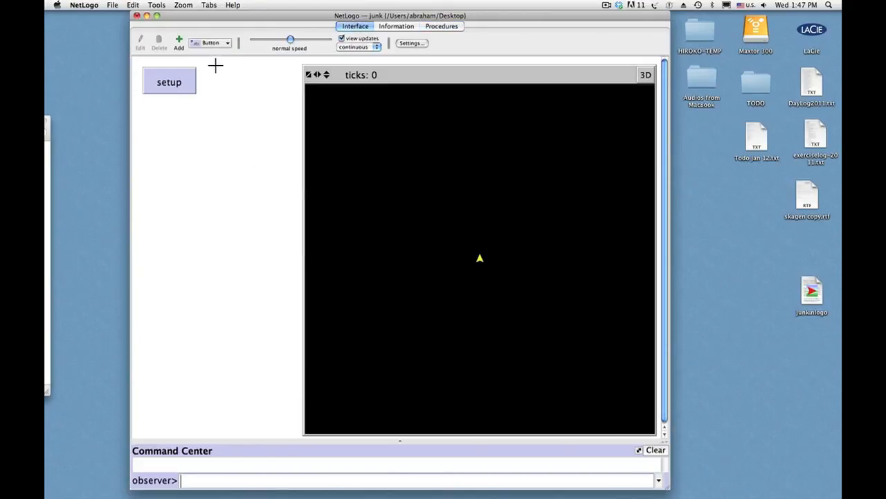
{"action": "left_click", "coordinate": [169, 81]}
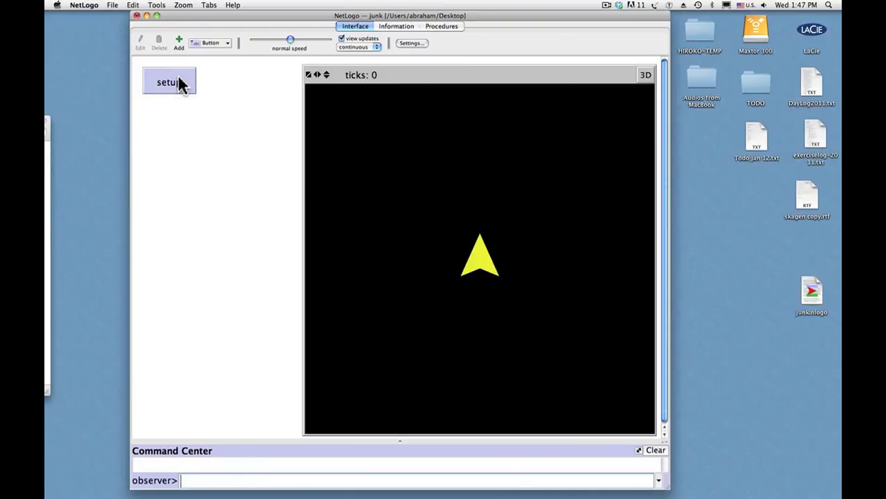
{"action": "mouse_move", "coordinate": [432, 224]}
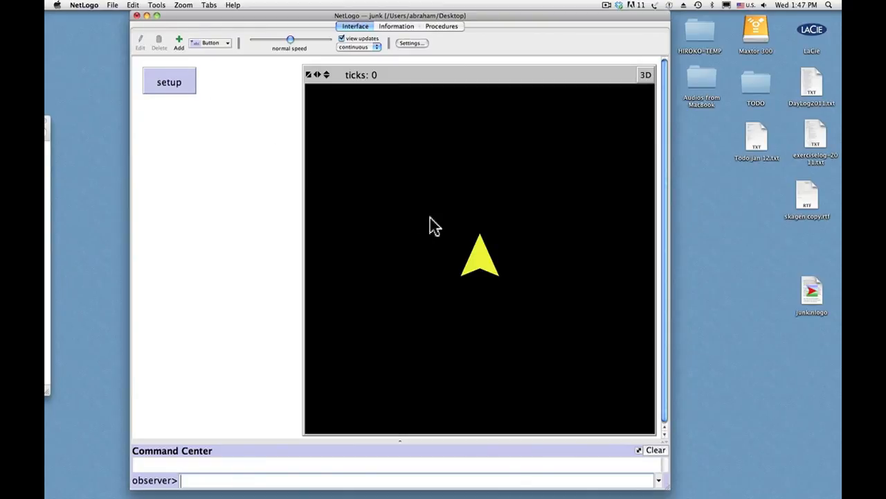
{"action": "mouse_move", "coordinate": [482, 270]}
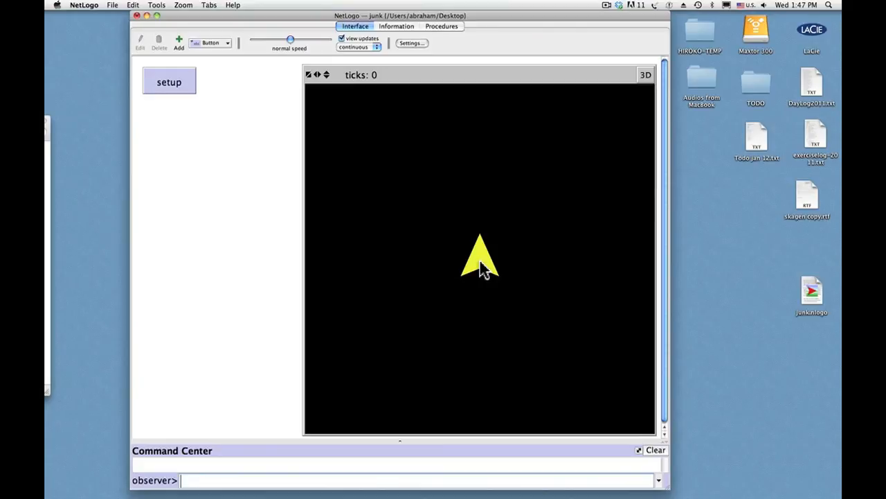
{"action": "mouse_move", "coordinate": [163, 266]}
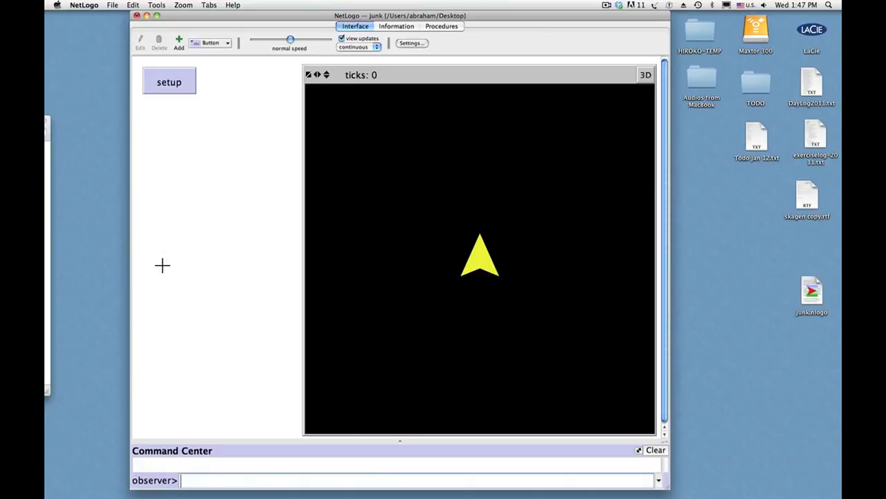
{"action": "mouse_move", "coordinate": [260, 164]}
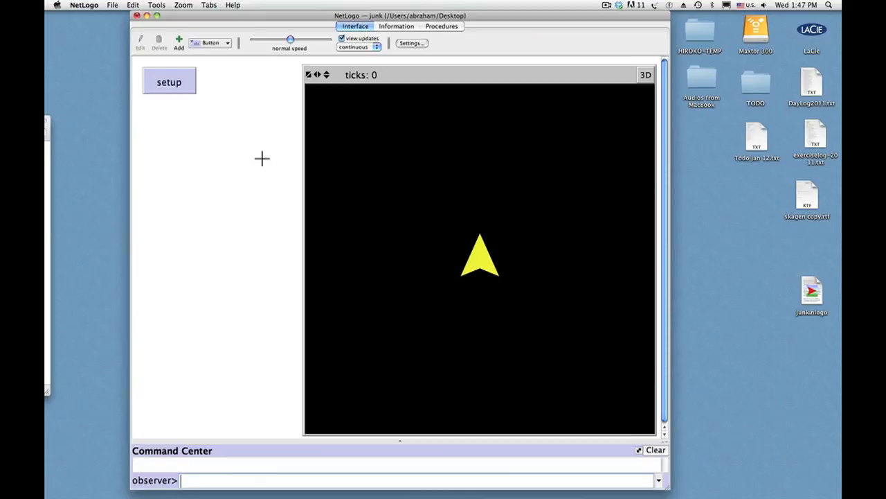
{"action": "mouse_move", "coordinate": [254, 79]}
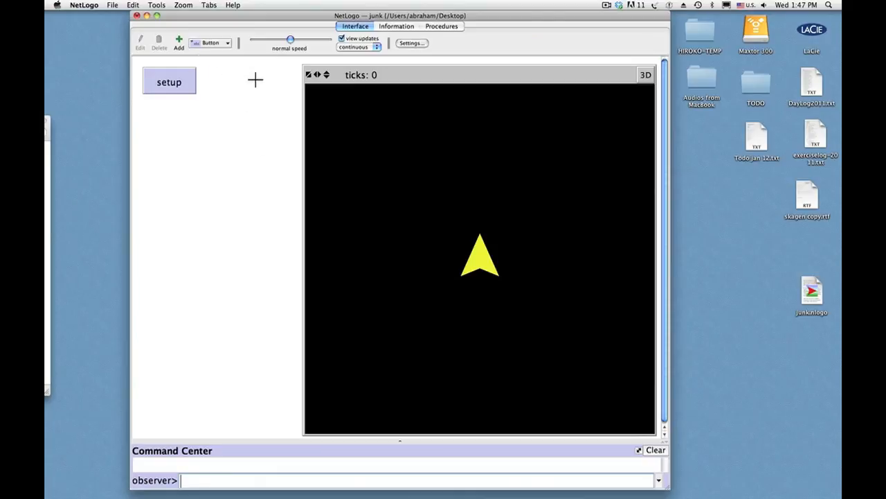
{"action": "mouse_move", "coordinate": [219, 67]}
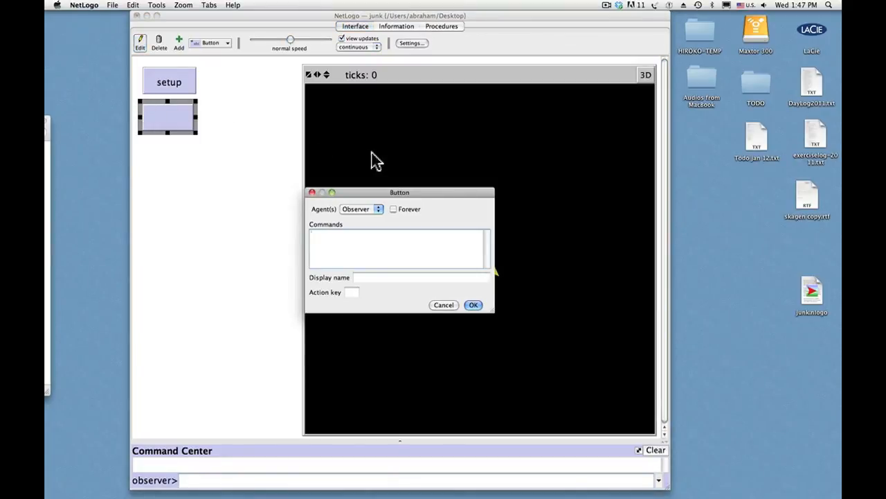
{"action": "mouse_move", "coordinate": [405, 167]}
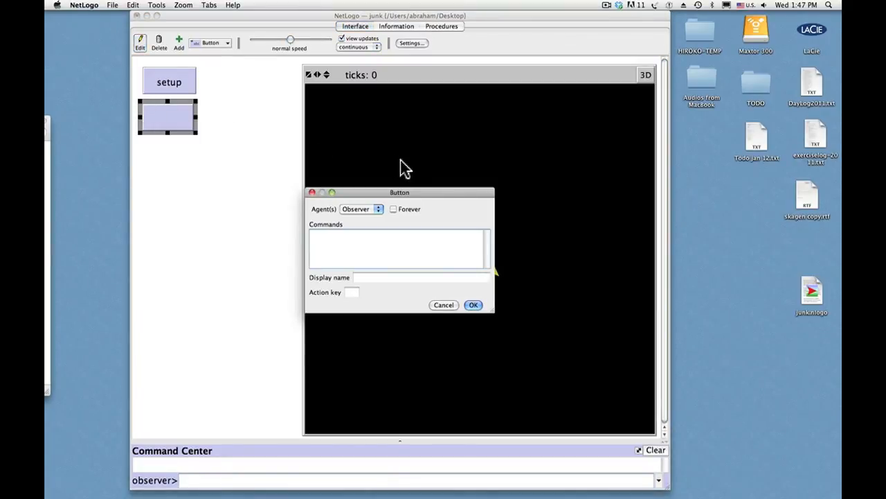
Confirm a new button running move below setup and bring up the Procedures code
{"action": "type", "text": "move"}
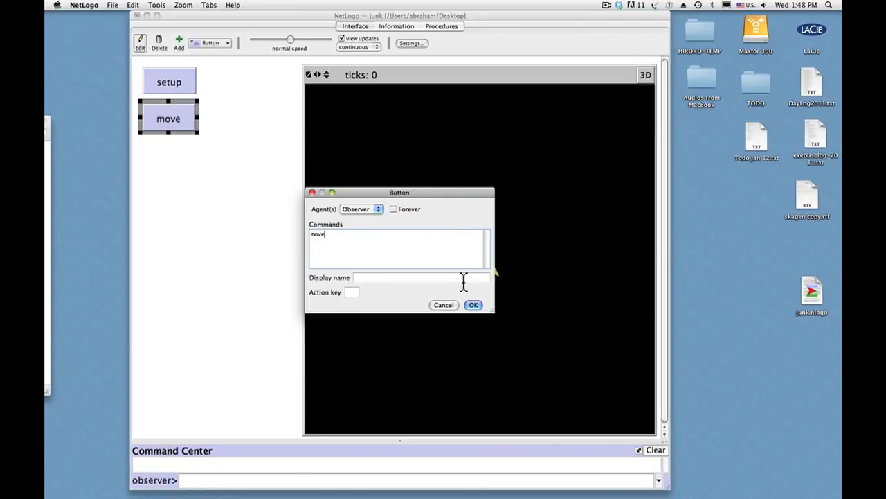
{"action": "left_click", "coordinate": [473, 305]}
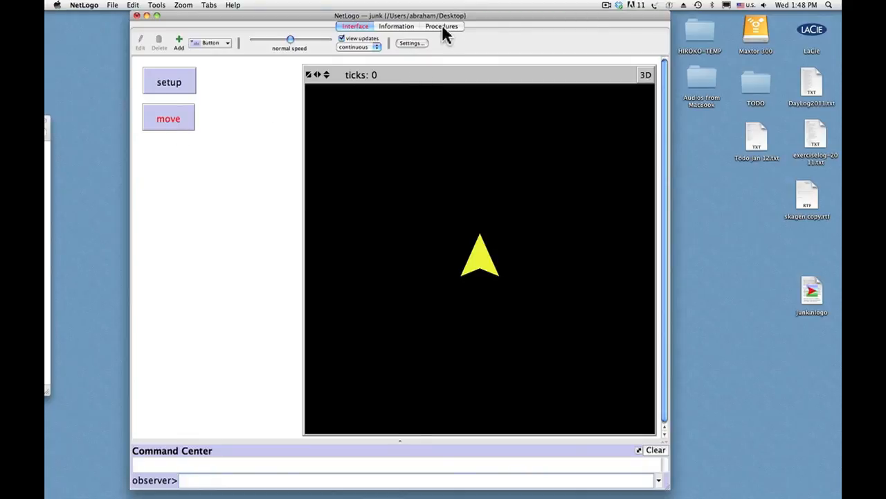
{"action": "left_click", "coordinate": [440, 25]}
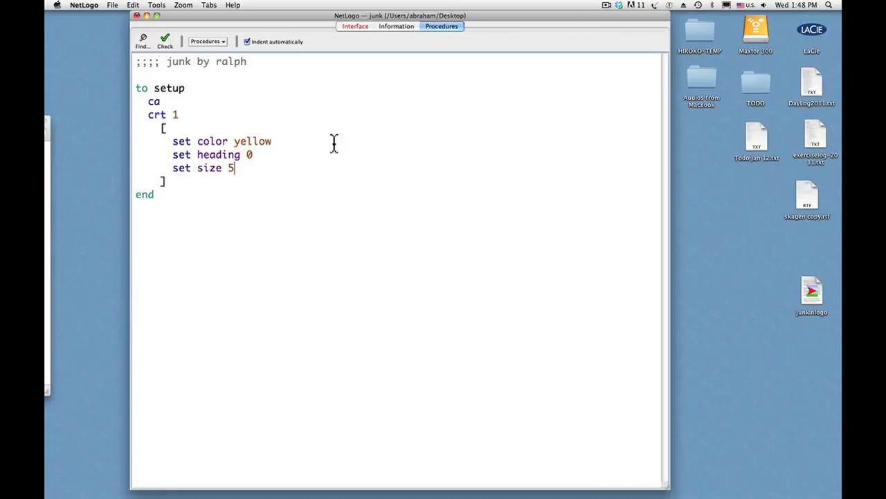
Write 'to move / ask turtle 0 [ fd 4 ] / end' below setup and return to the Interface
{"action": "left_click", "coordinate": [167, 180]}
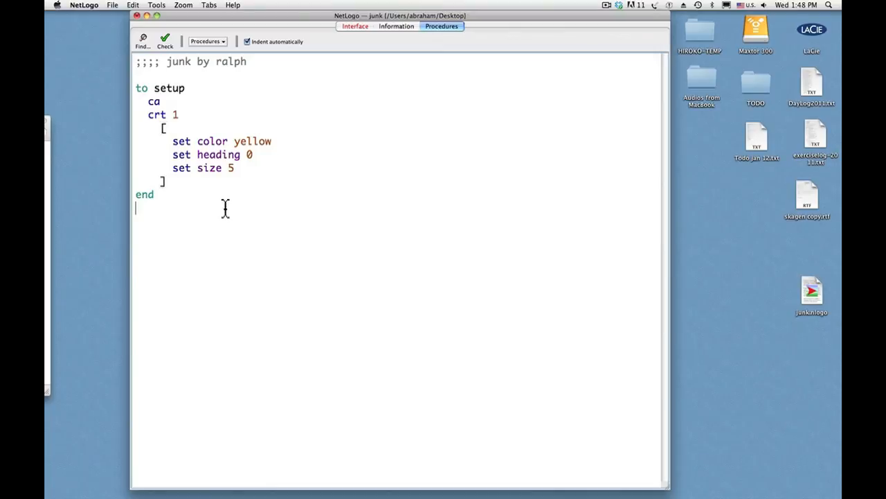
{"action": "key", "text": "Return"}
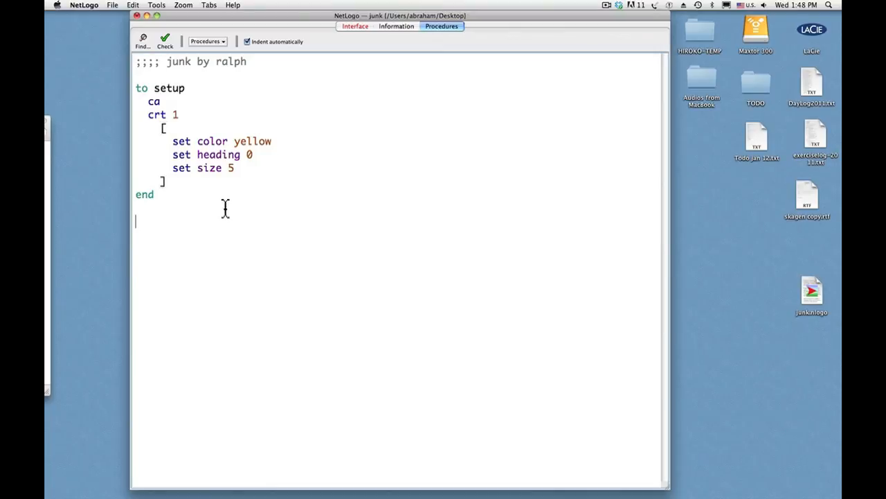
{"action": "type", "text": "to move"}
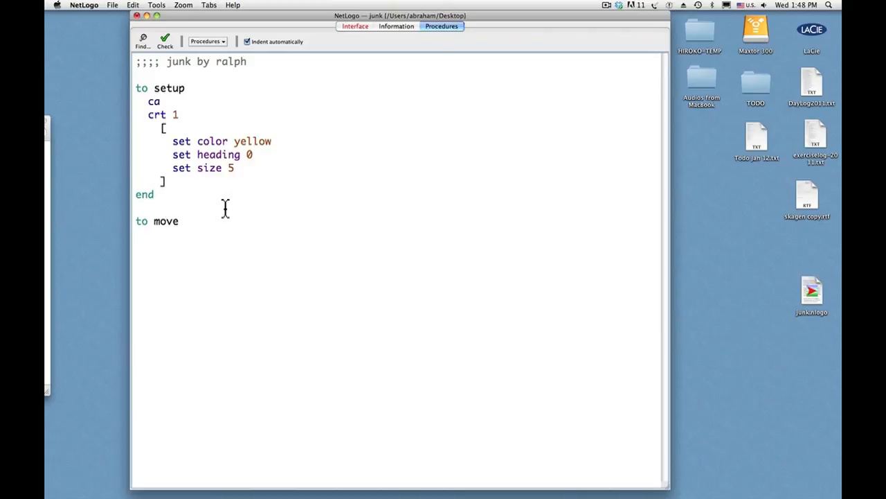
{"action": "key", "text": "Return"}
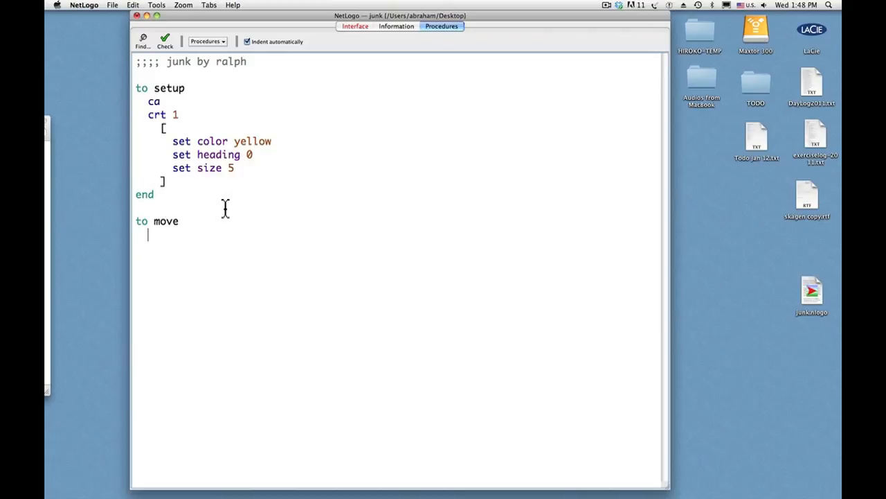
{"action": "type", "text": "ask"}
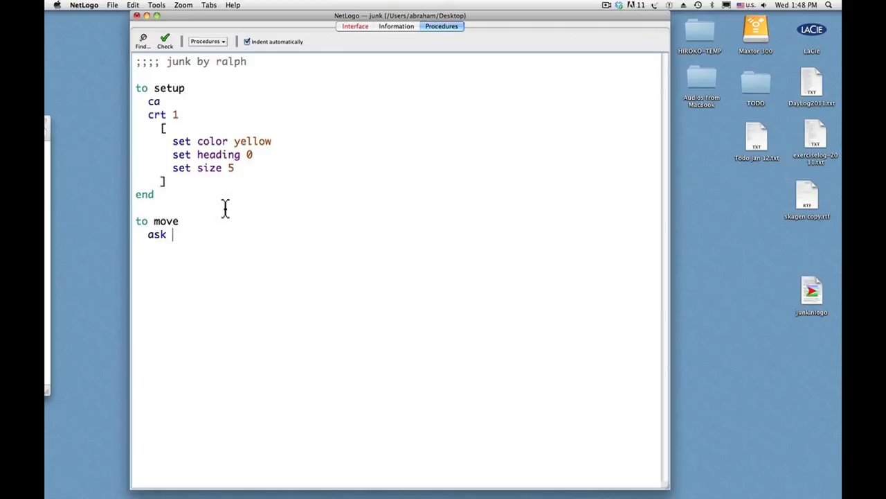
{"action": "type", "text": "trut"}
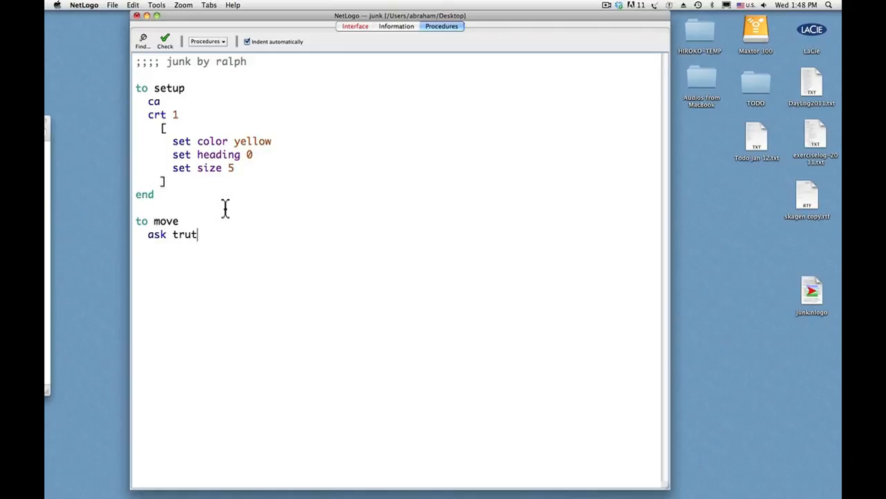
{"action": "type", "text": "ur"}
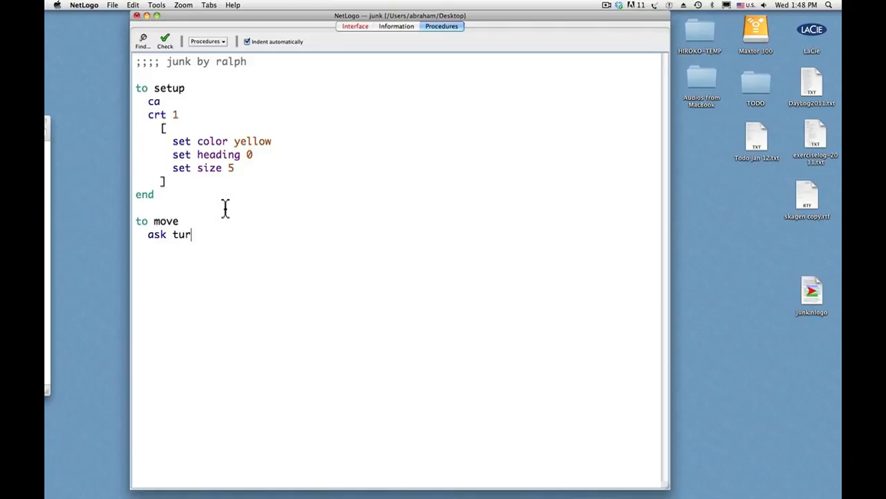
{"action": "type", "text": "tle"}
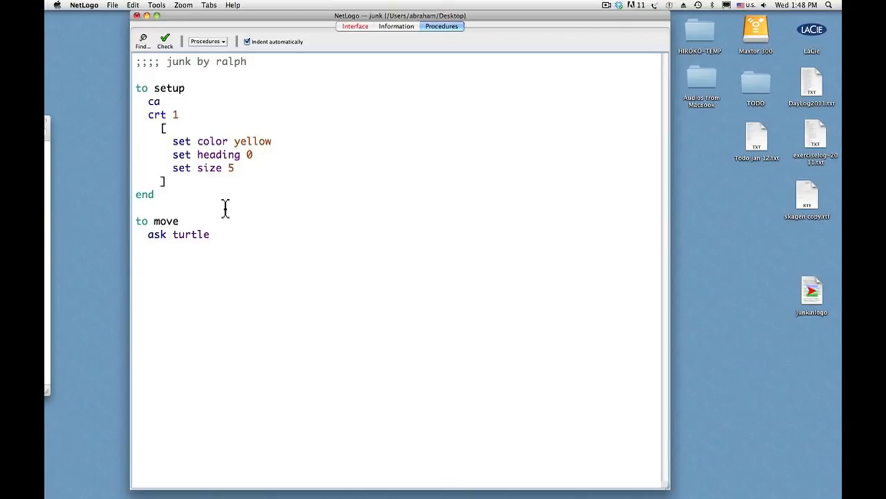
{"action": "type", "text": "0"}
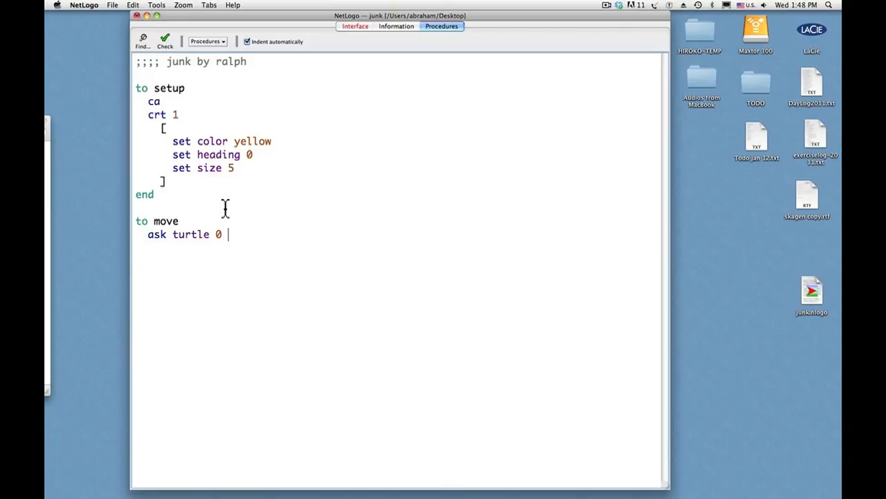
{"action": "type", "text": "["}
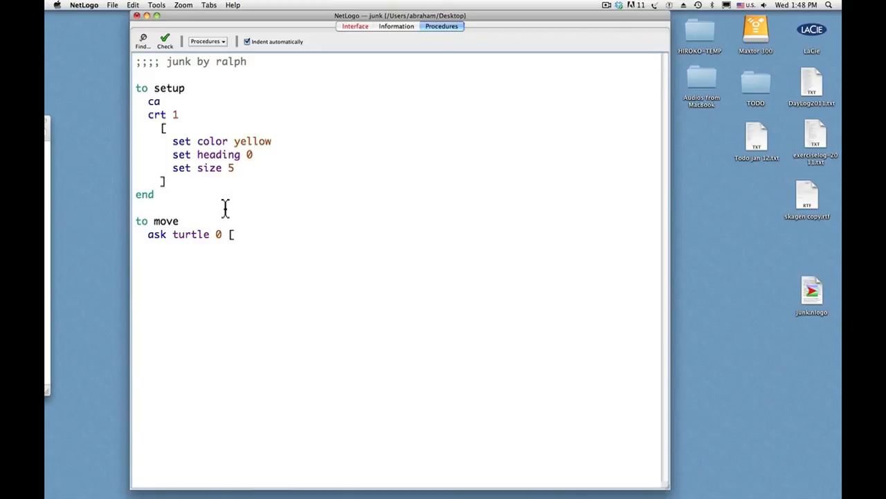
{"action": "type", "text": "fd 4"}
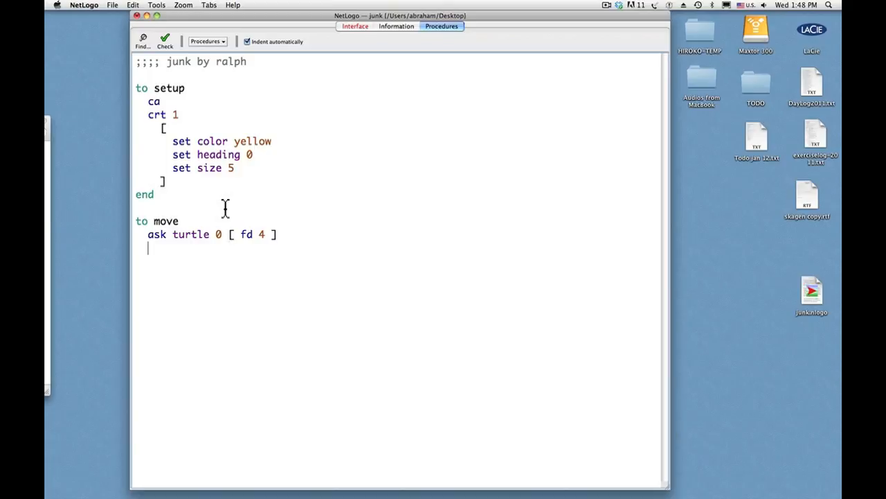
{"action": "type", "text": "end"}
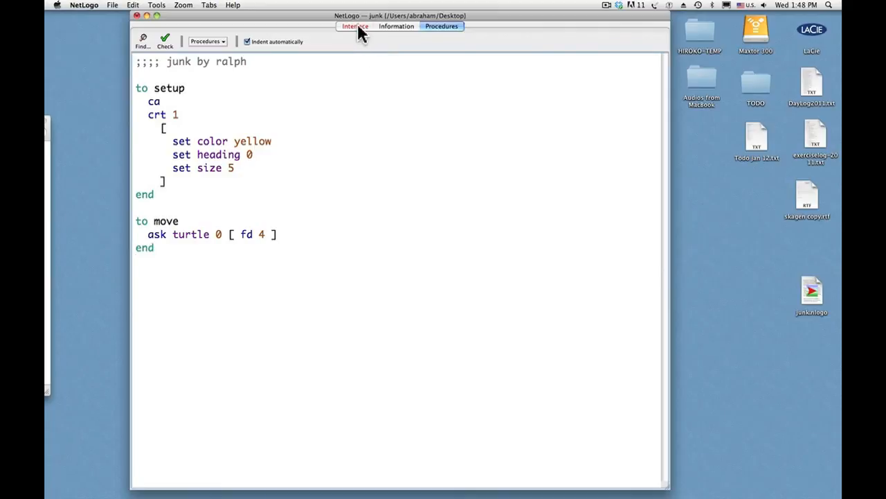
{"action": "left_click", "coordinate": [355, 25]}
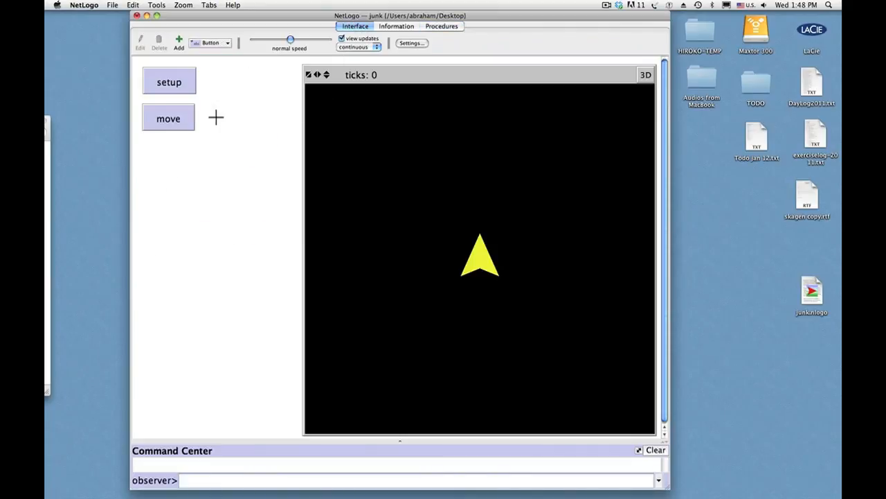
{"action": "mouse_move", "coordinate": [172, 131]}
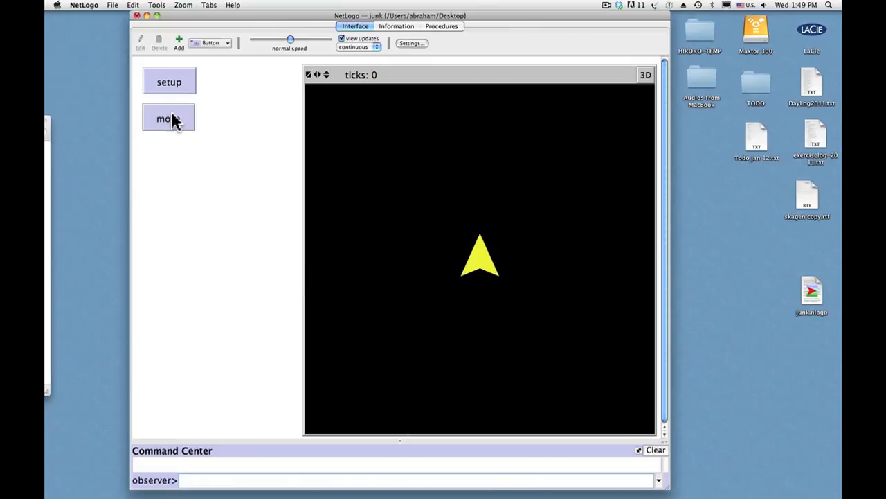
Run move so the yellow turtle steps forward toward the top of the world
{"action": "left_click", "coordinate": [169, 118]}
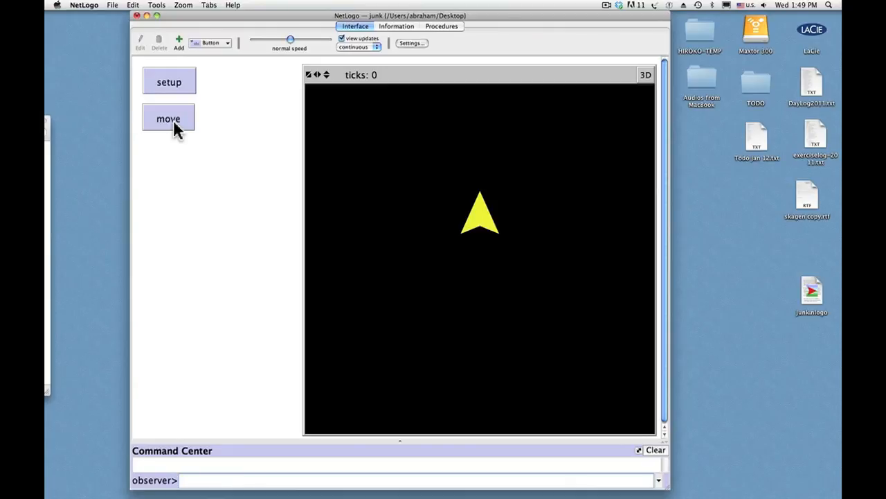
{"action": "mouse_move", "coordinate": [220, 116]}
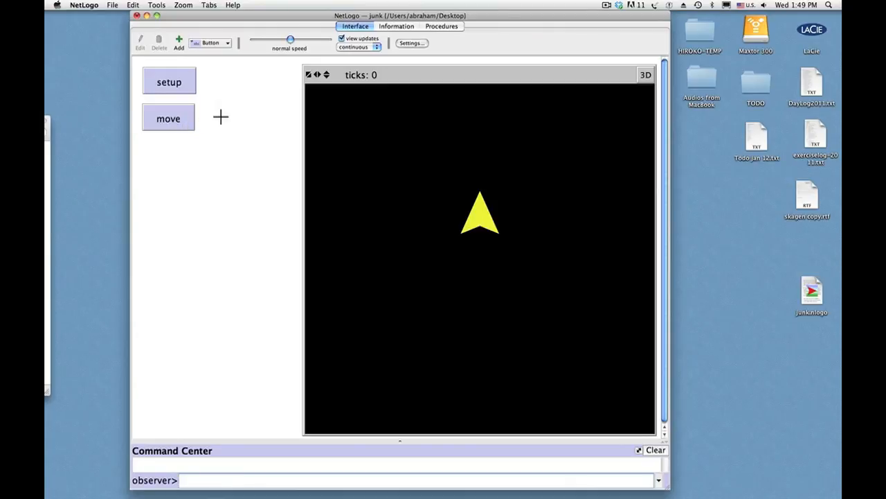
{"action": "mouse_move", "coordinate": [436, 58]}
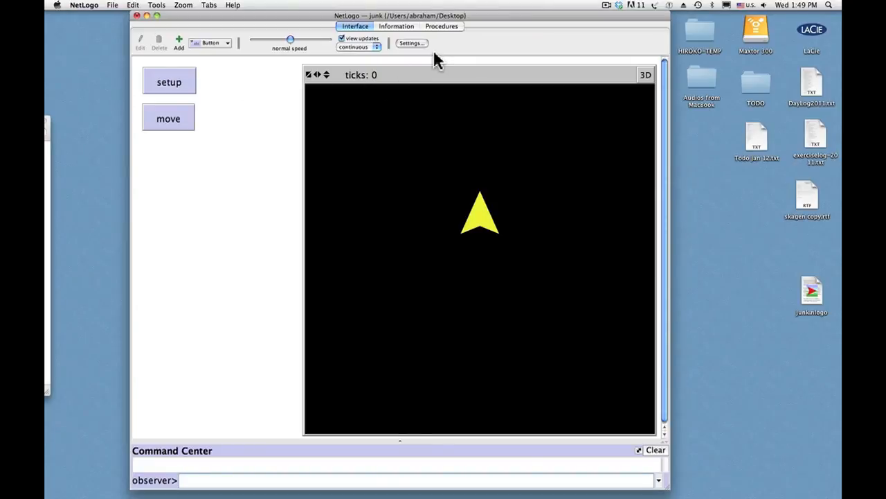
{"action": "mouse_move", "coordinate": [446, 33]}
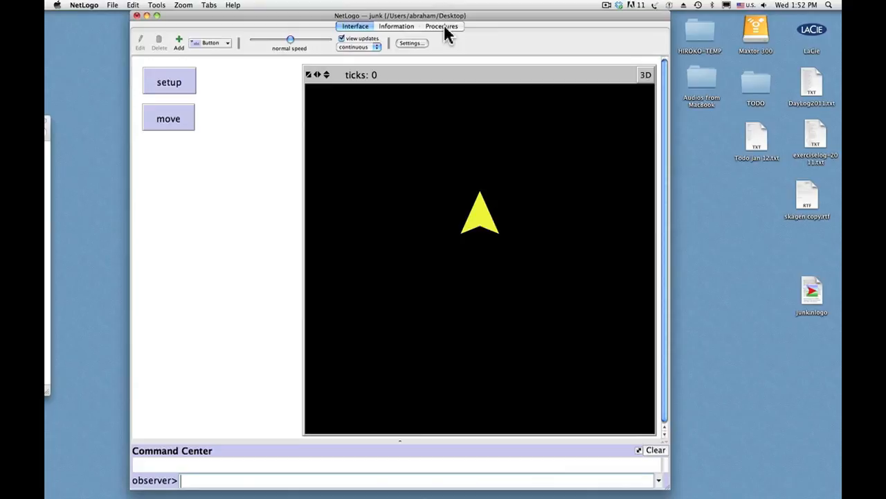
{"action": "mouse_move", "coordinate": [374, 50]}
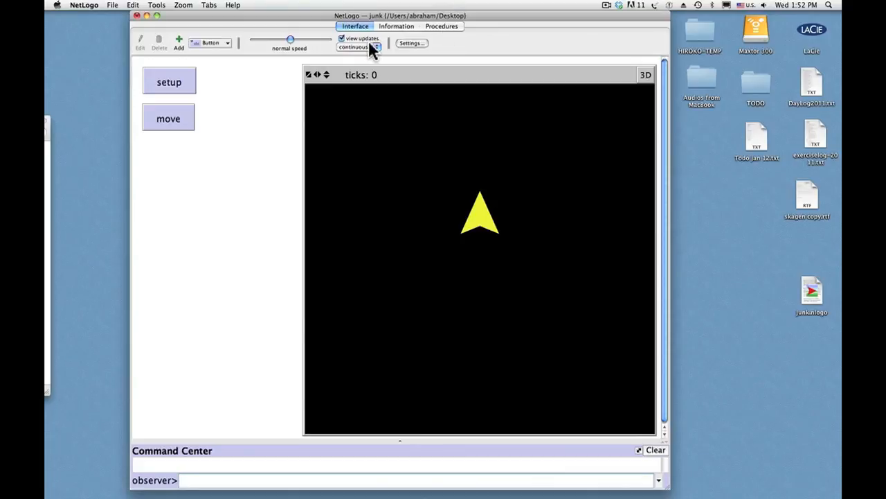
{"action": "mouse_move", "coordinate": [159, 27]}
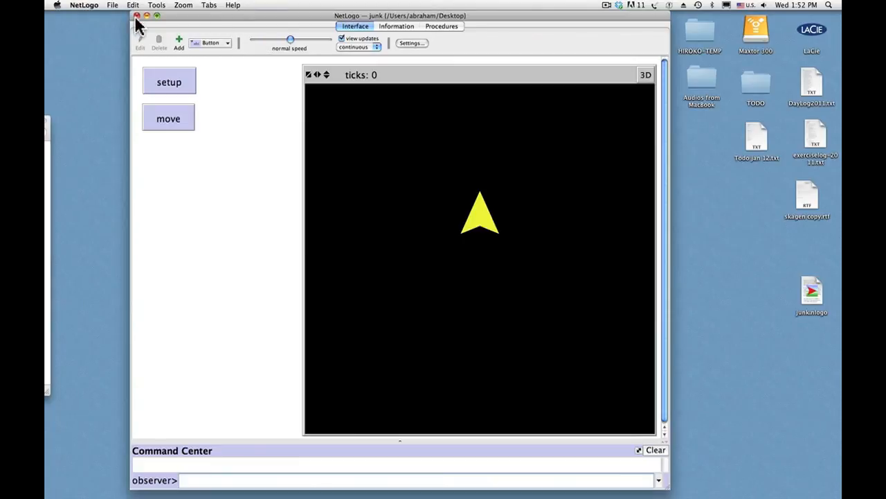
{"action": "left_click", "coordinate": [137, 15]}
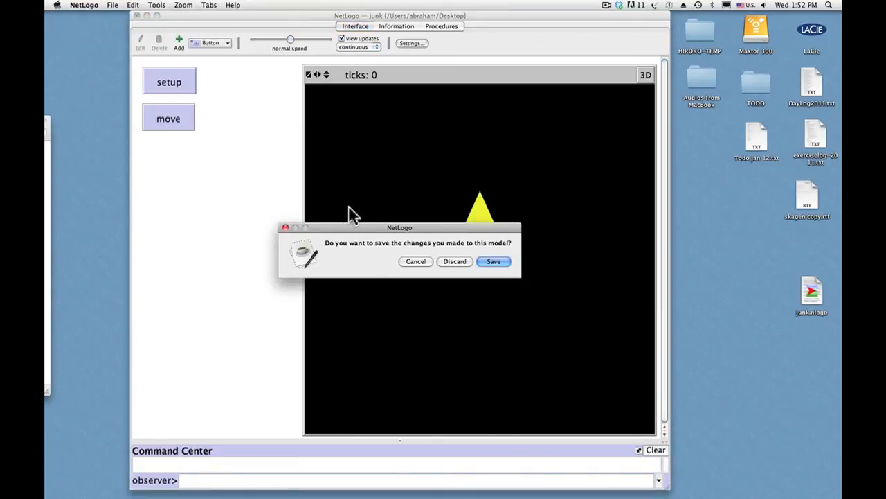
{"action": "left_click", "coordinate": [454, 260]}
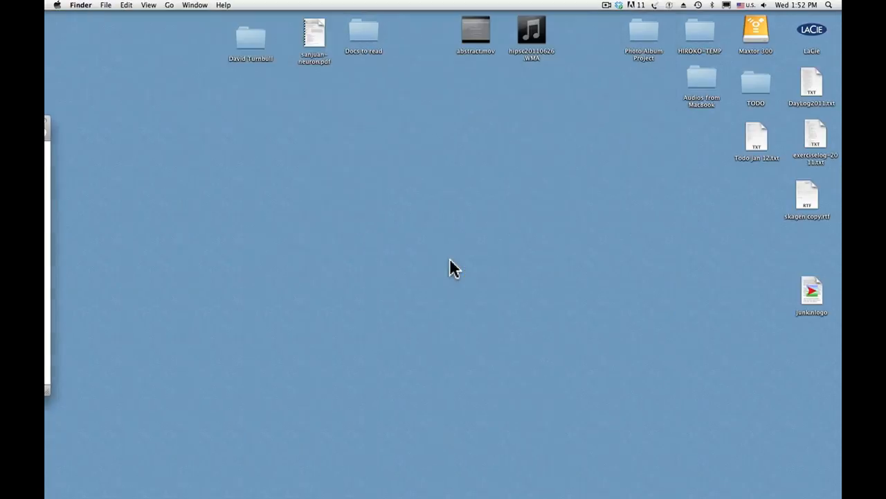
{"action": "mouse_move", "coordinate": [317, 493]}
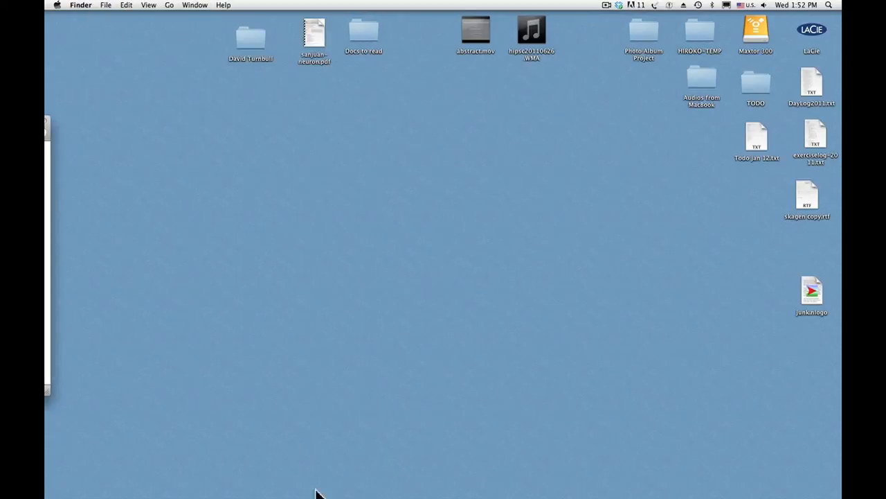
{"action": "mouse_move", "coordinate": [205, 464]}
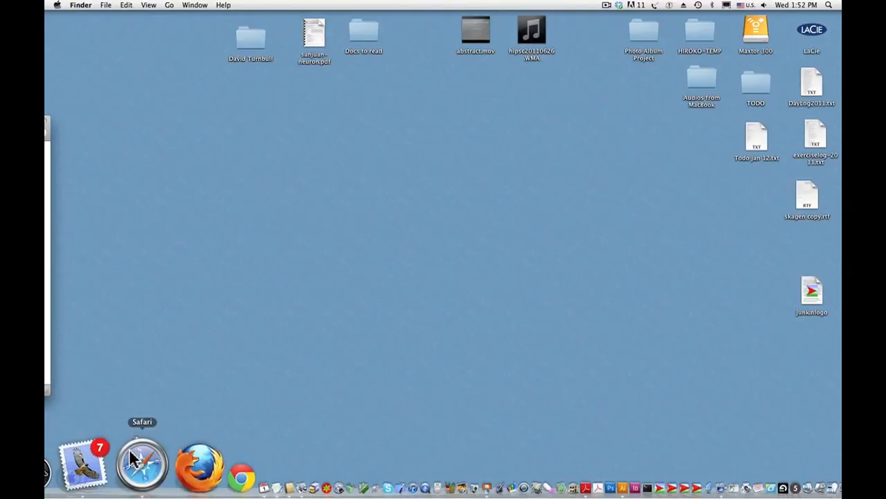
{"action": "mouse_move", "coordinate": [116, 464]}
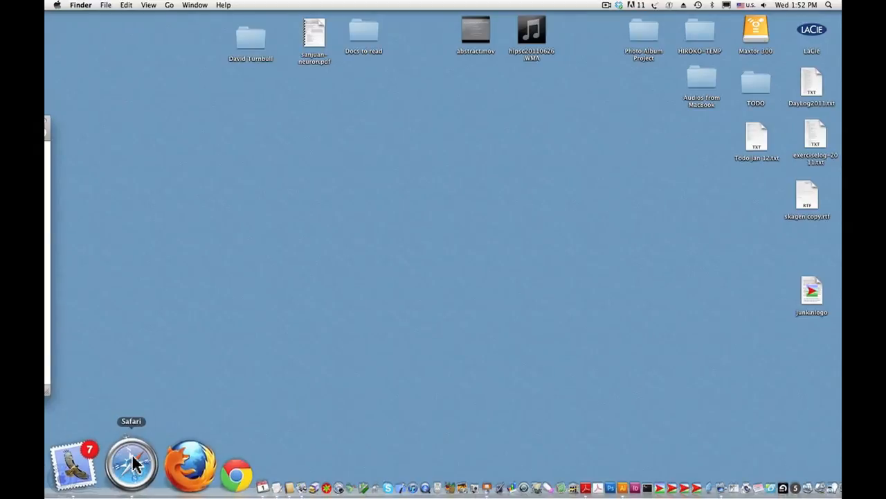
Launch Safari from the Dock to reach the NetLogo User Manual
{"action": "left_click", "coordinate": [132, 464]}
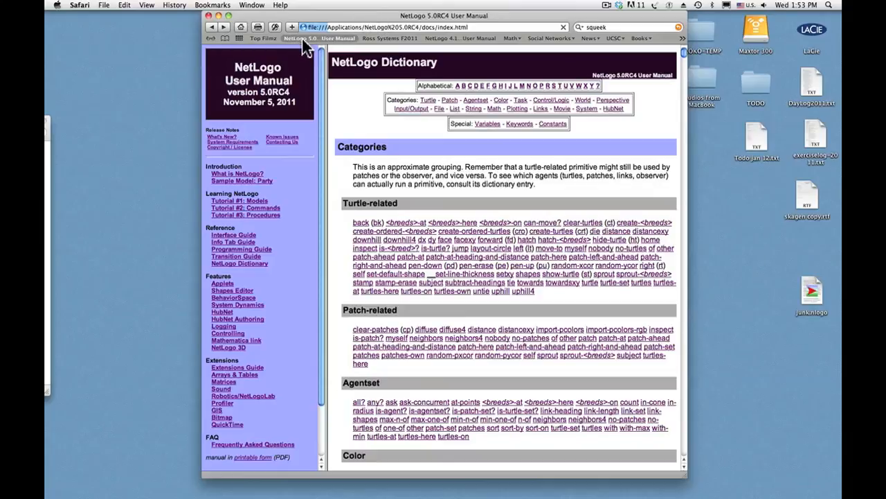
{"action": "mouse_move", "coordinate": [339, 45]}
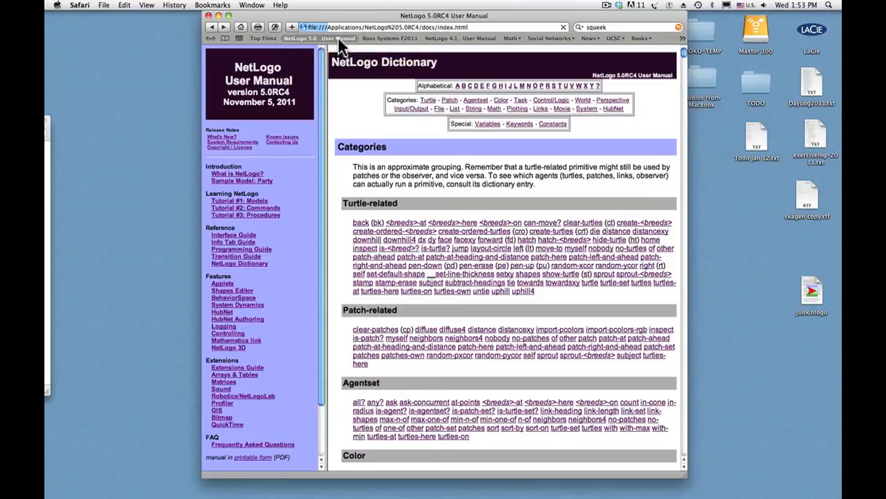
{"action": "mouse_move", "coordinate": [335, 38]}
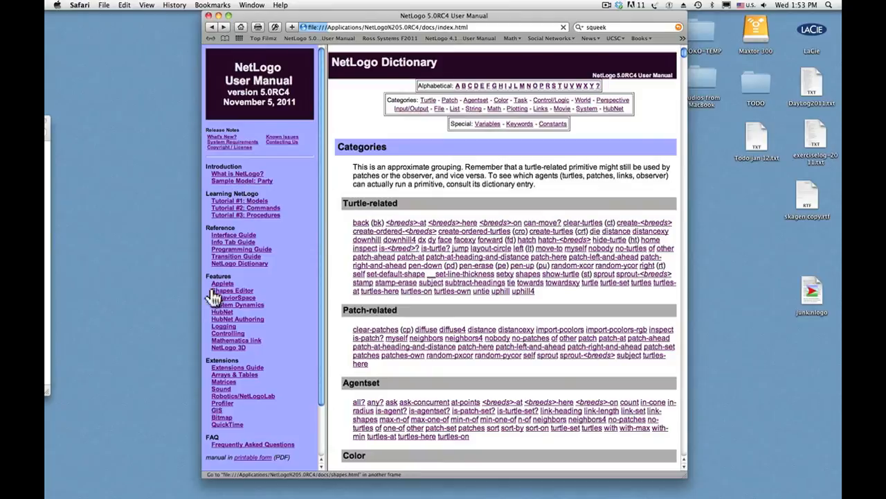
{"action": "mouse_move", "coordinate": [173, 487]}
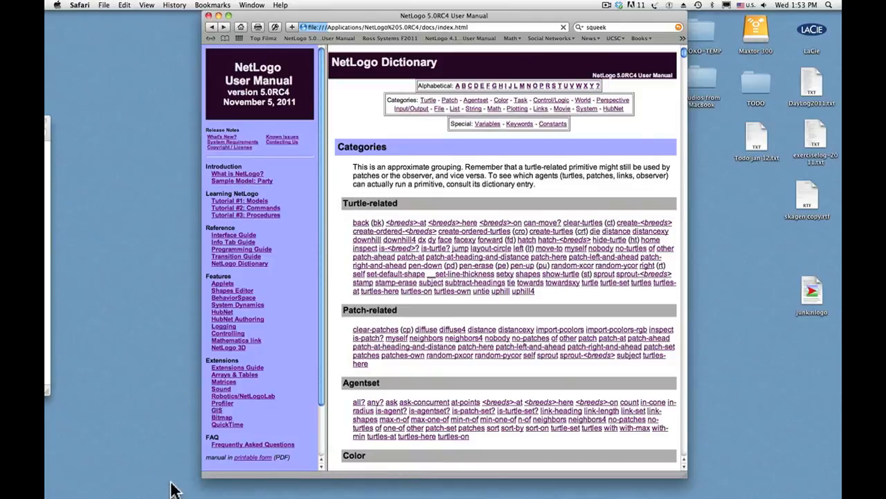
{"action": "mouse_move", "coordinate": [233, 235]}
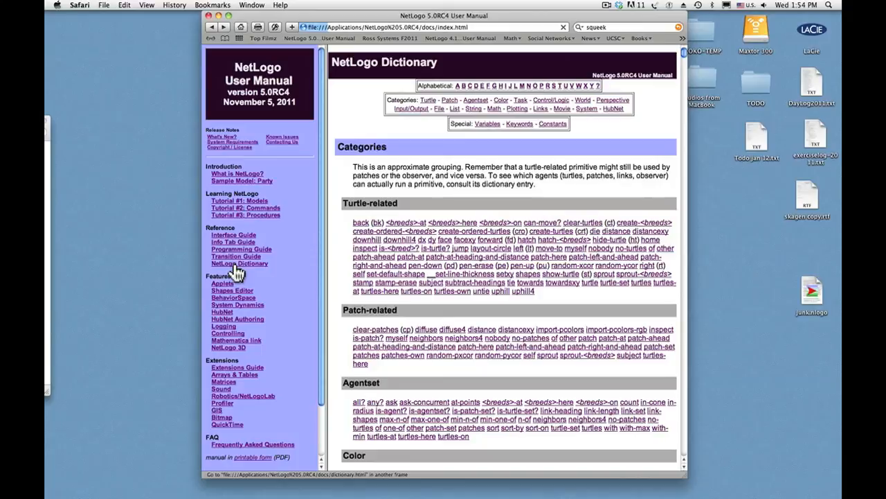
{"action": "mouse_move", "coordinate": [232, 293]}
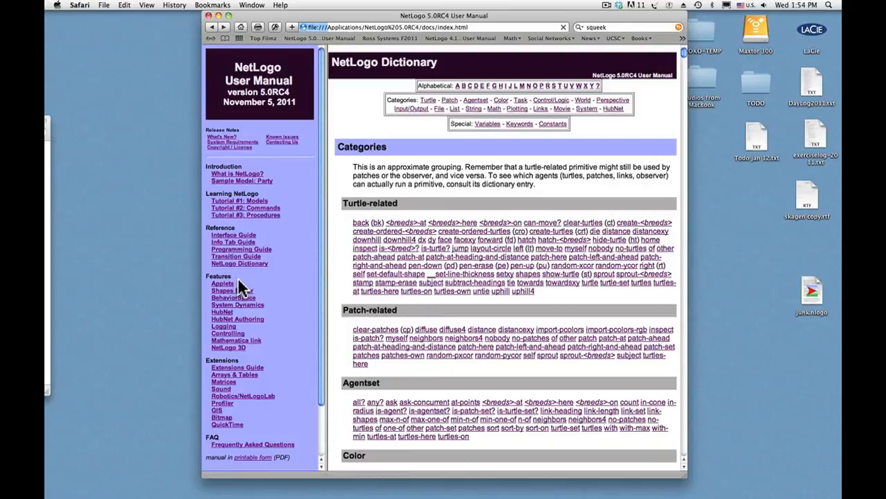
{"action": "mouse_move", "coordinate": [239, 263]}
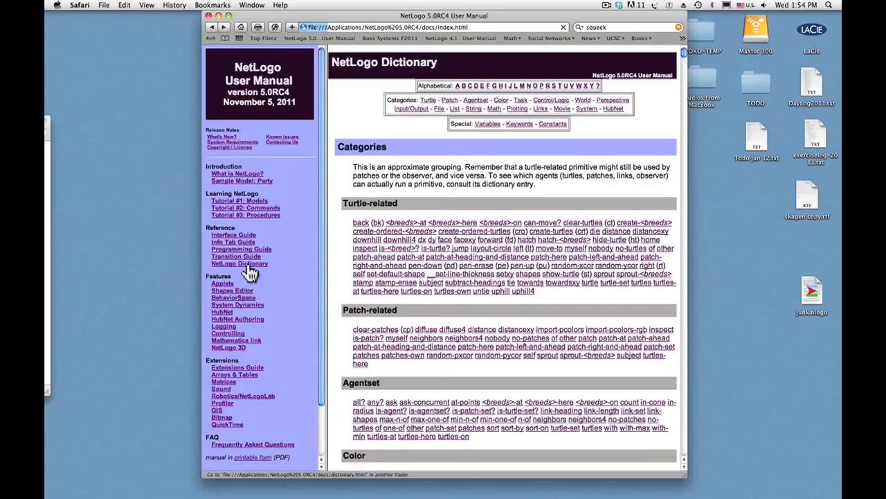
{"action": "mouse_move", "coordinate": [518, 83]}
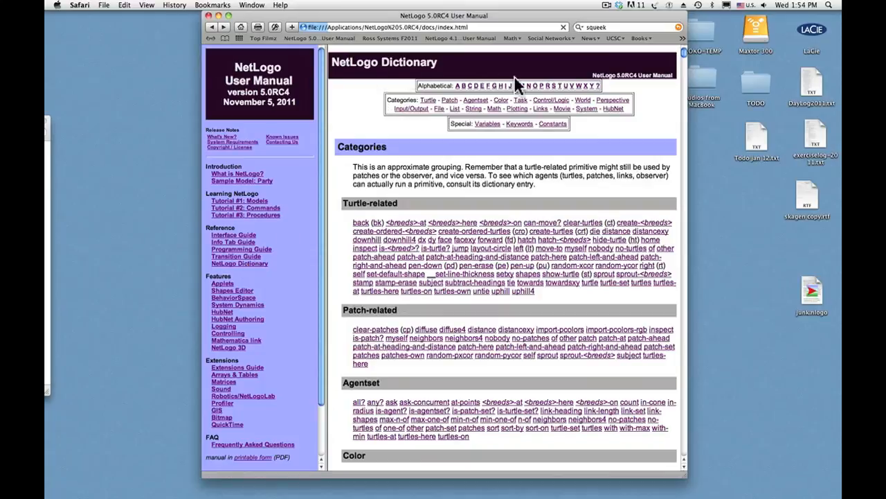
{"action": "mouse_move", "coordinate": [503, 118]}
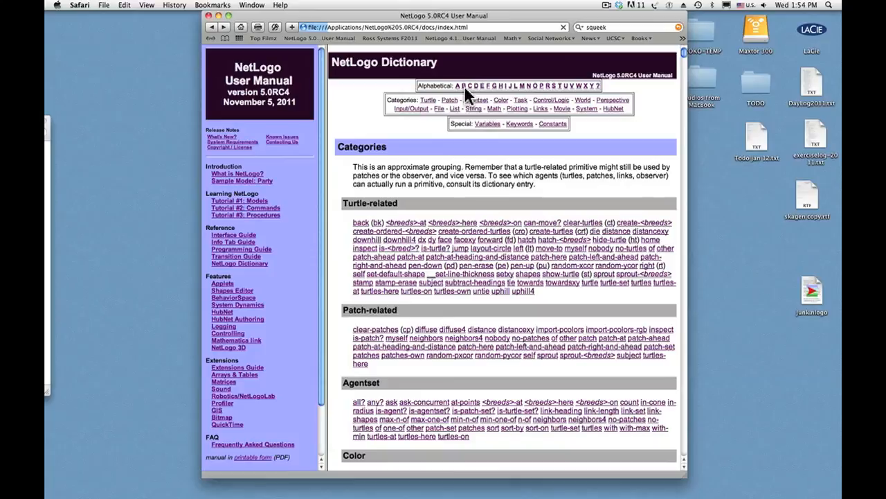
{"action": "mouse_move", "coordinate": [511, 94]}
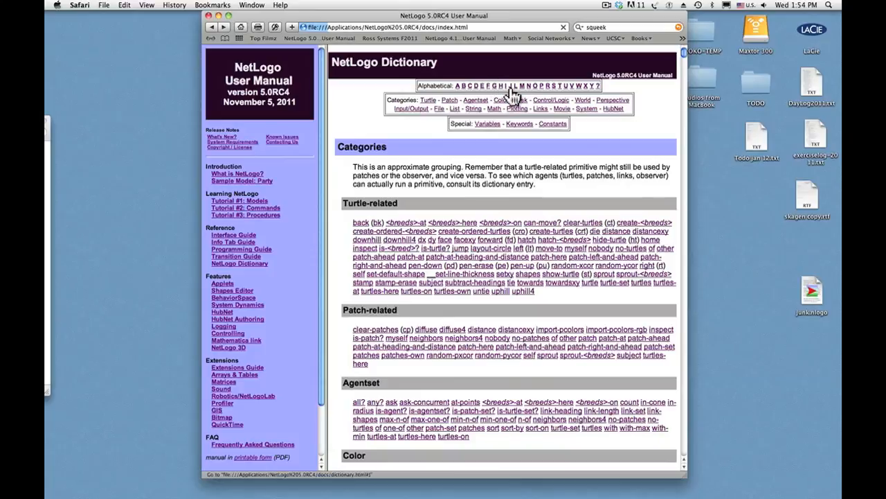
{"action": "mouse_move", "coordinate": [543, 90]}
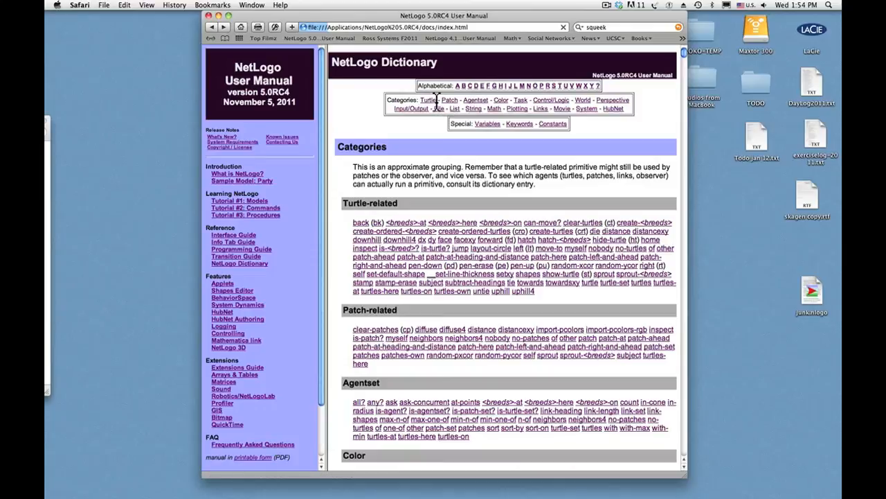
{"action": "mouse_move", "coordinate": [416, 108]}
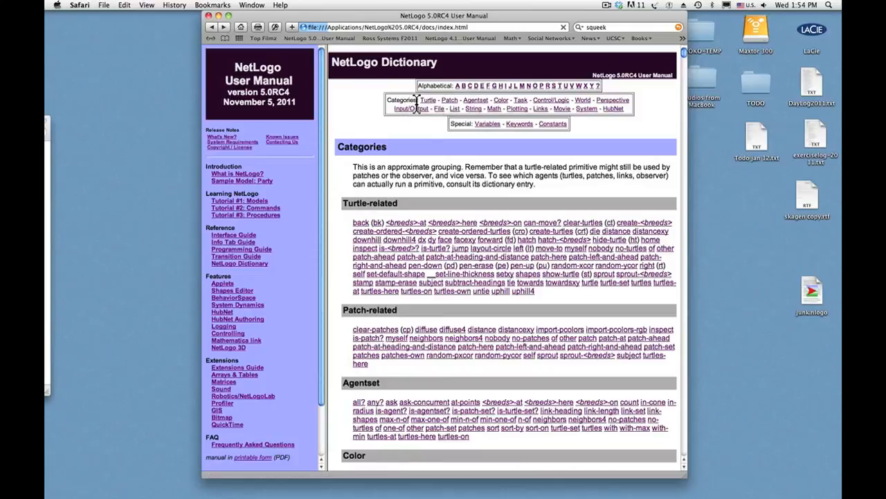
{"action": "scroll", "scroll_direction": "down", "scroll_amount": 3}
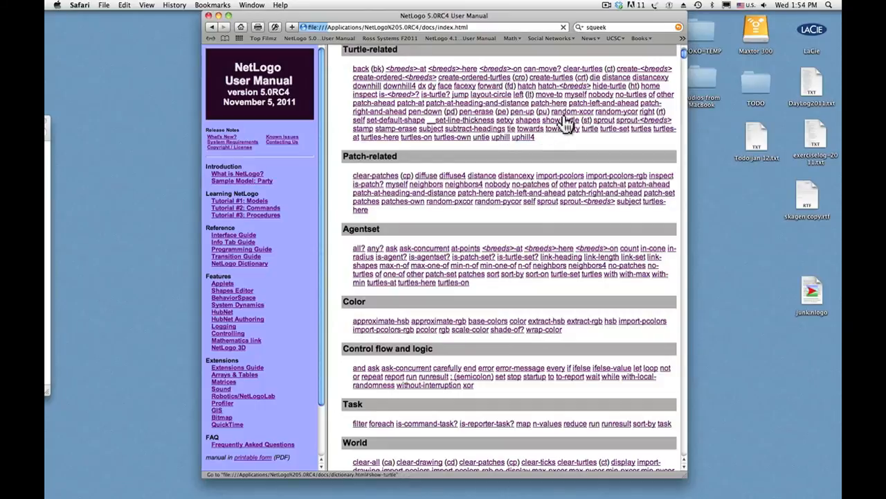
{"action": "mouse_move", "coordinate": [569, 121]}
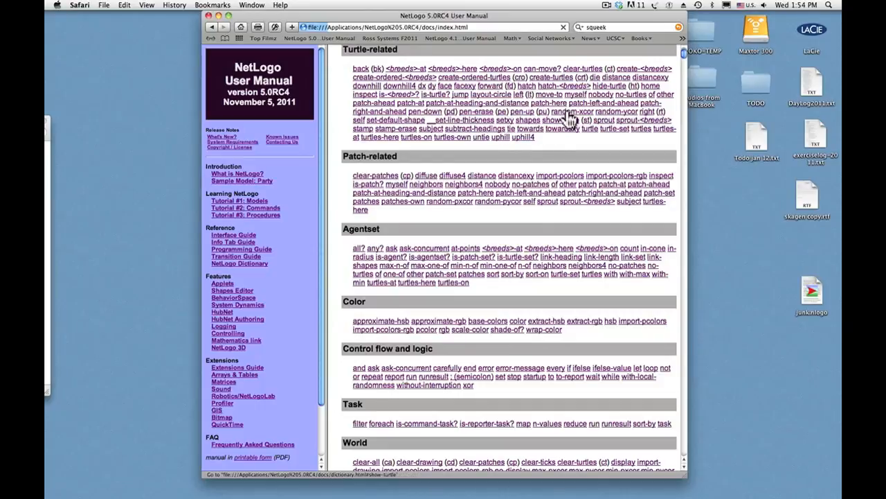
{"action": "mouse_move", "coordinate": [560, 104]}
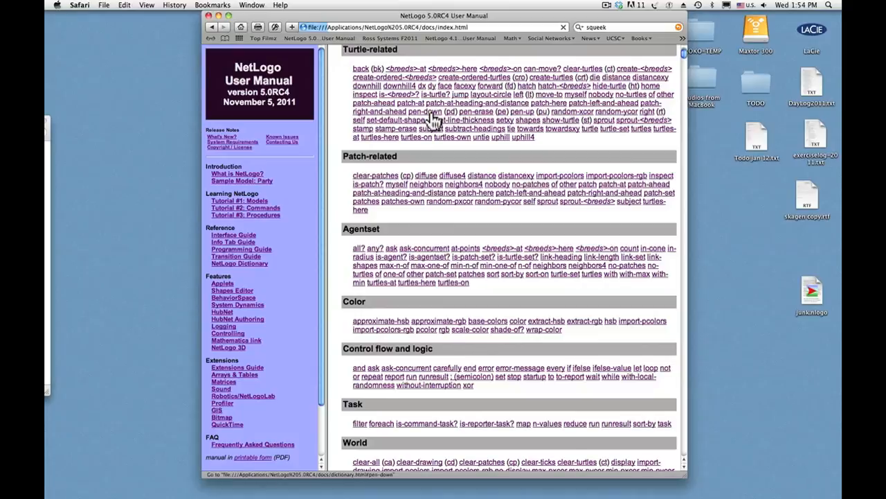
Jump to the Dictionary entry for pen-down, pen-erase and pen-up
{"action": "left_click", "coordinate": [423, 111]}
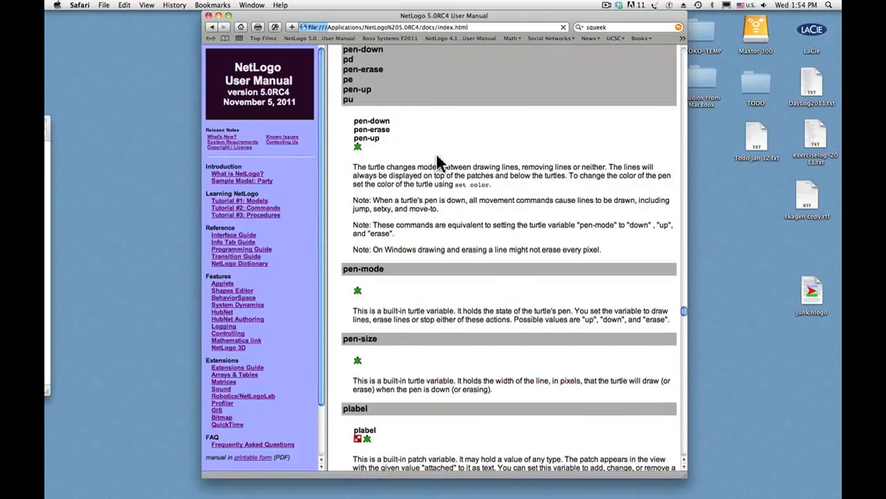
{"action": "mouse_move", "coordinate": [395, 173]}
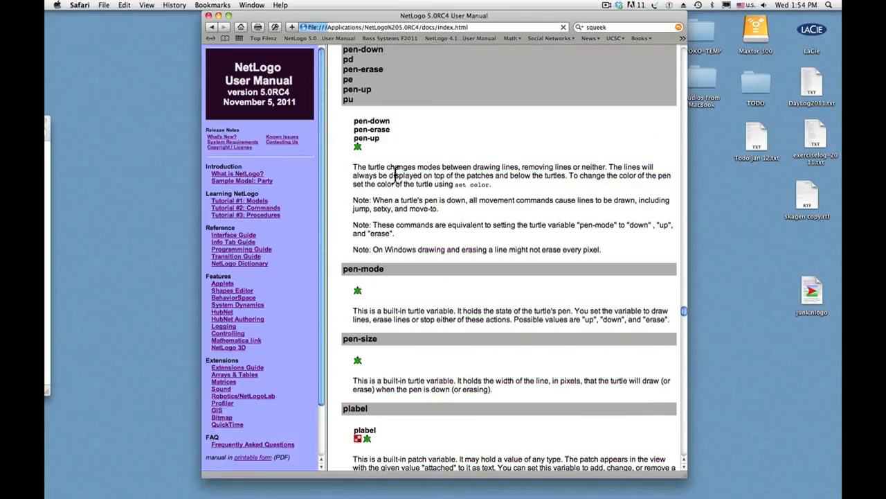
{"action": "mouse_move", "coordinate": [529, 169]}
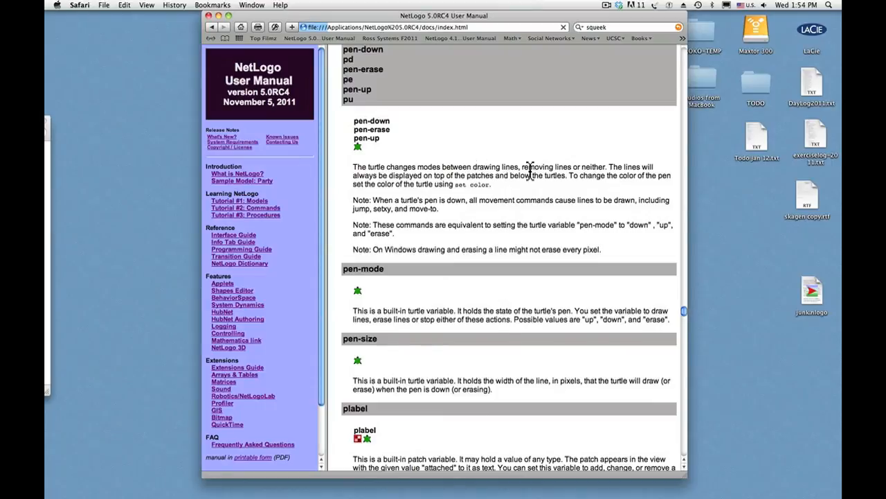
{"action": "mouse_move", "coordinate": [631, 175]}
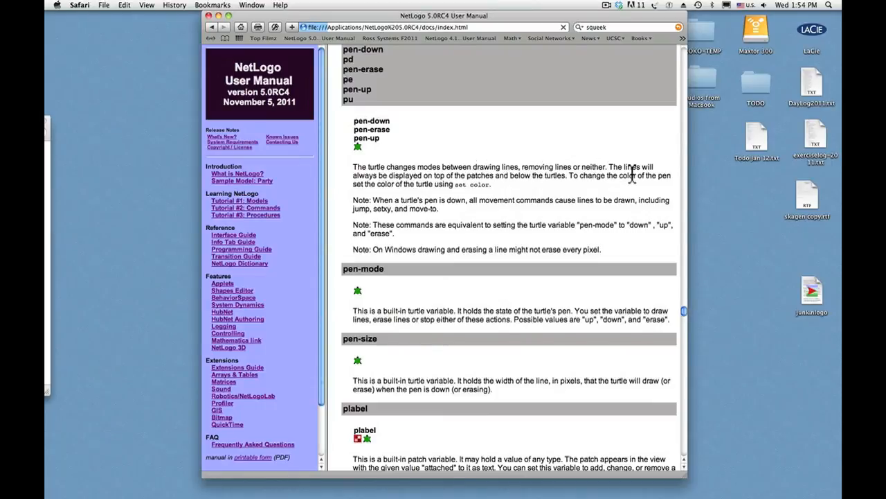
{"action": "mouse_move", "coordinate": [617, 226]}
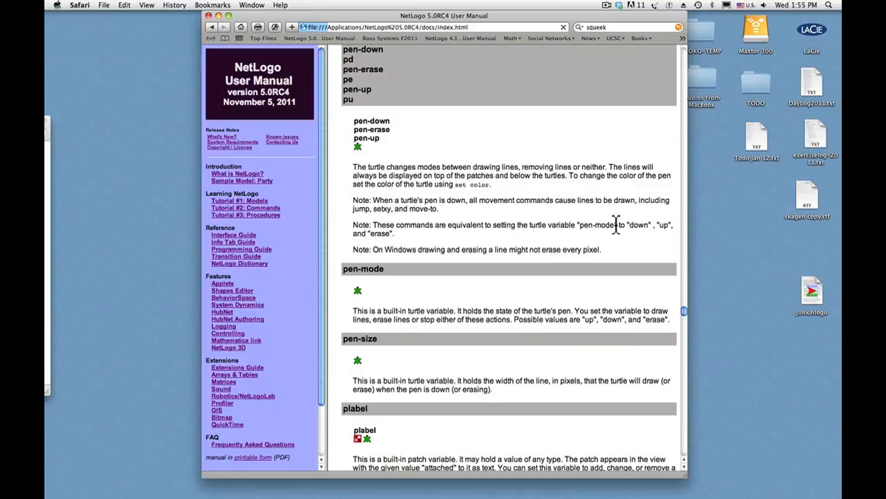
{"action": "mouse_move", "coordinate": [424, 136]}
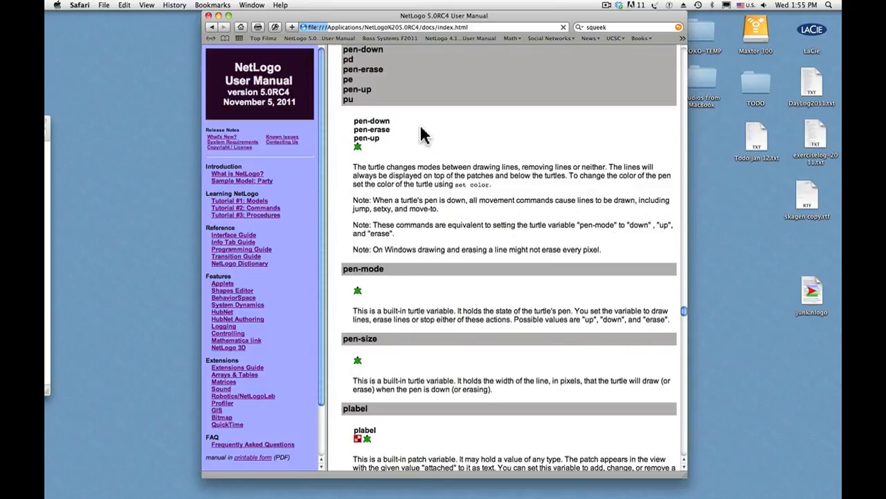
{"action": "mouse_move", "coordinate": [405, 130]}
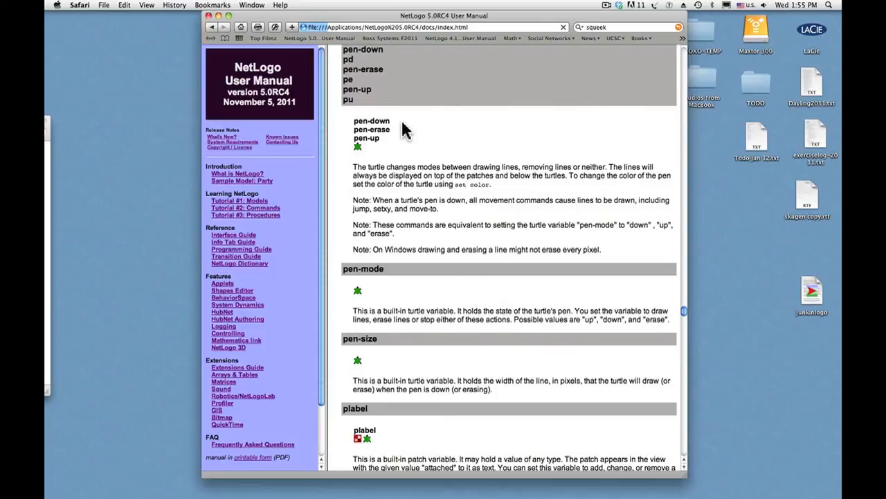
{"action": "mouse_move", "coordinate": [400, 139]}
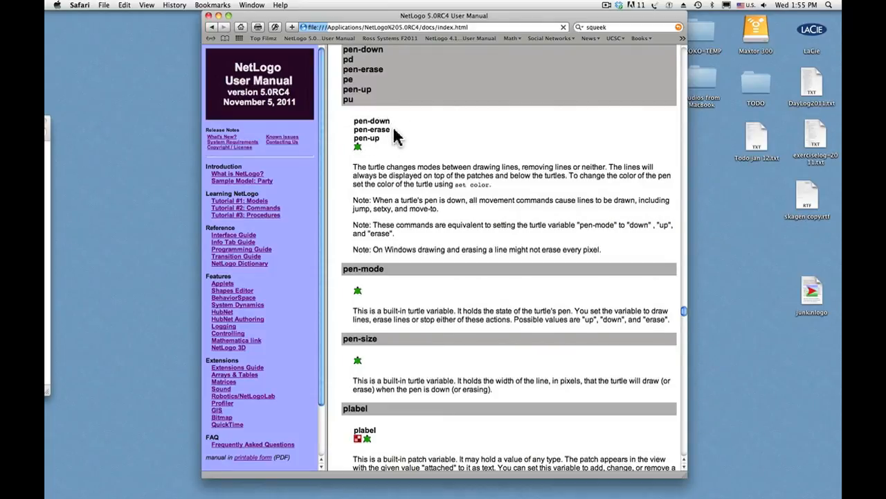
{"action": "mouse_move", "coordinate": [386, 150]}
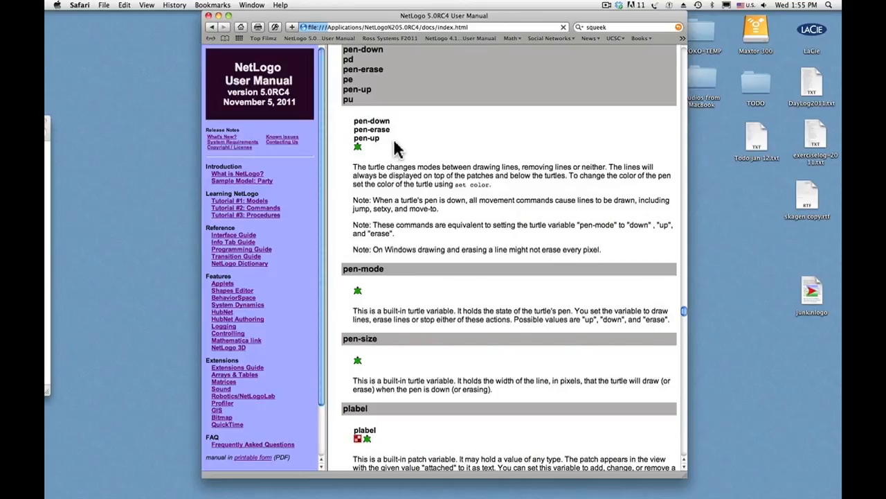
{"action": "mouse_move", "coordinate": [404, 145]}
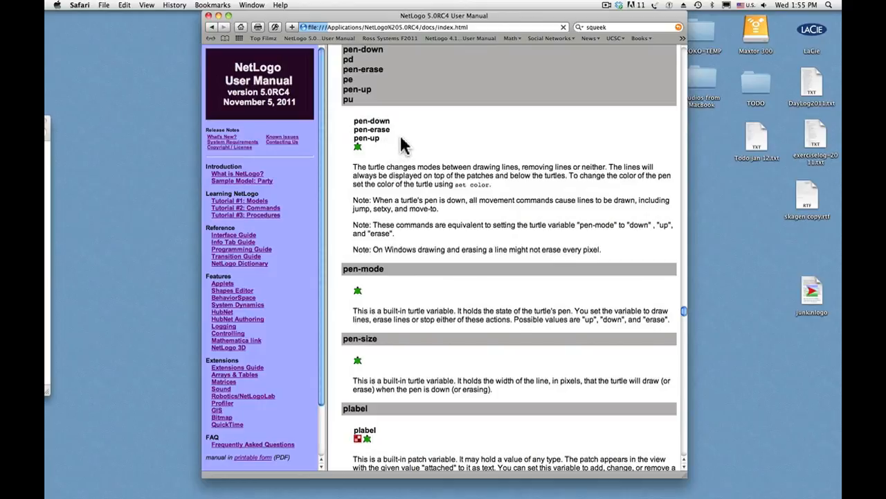